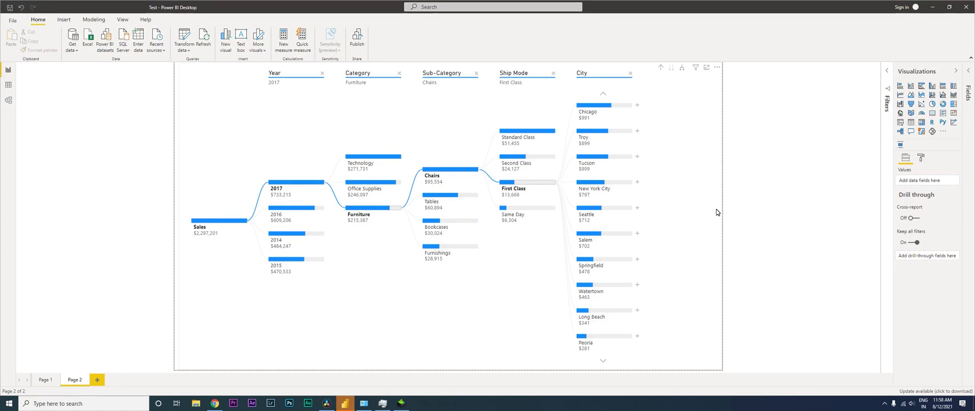
pyautogui.moveTo(619, 177)
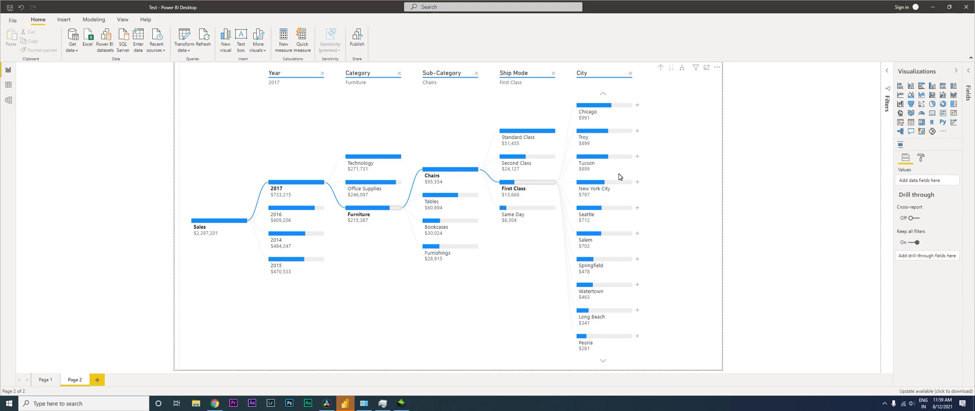
# Add a new blank Page 3 to the report.
pyautogui.click(97, 380)
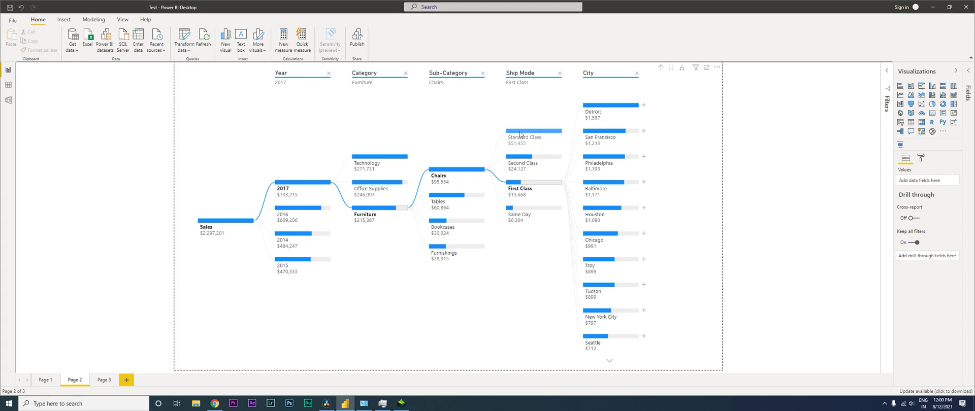
pyautogui.moveTo(368, 121)
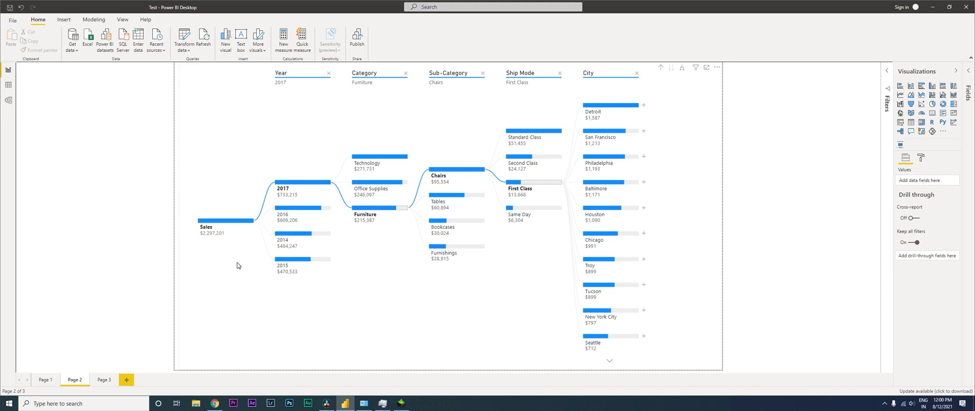
pyautogui.moveTo(210, 240)
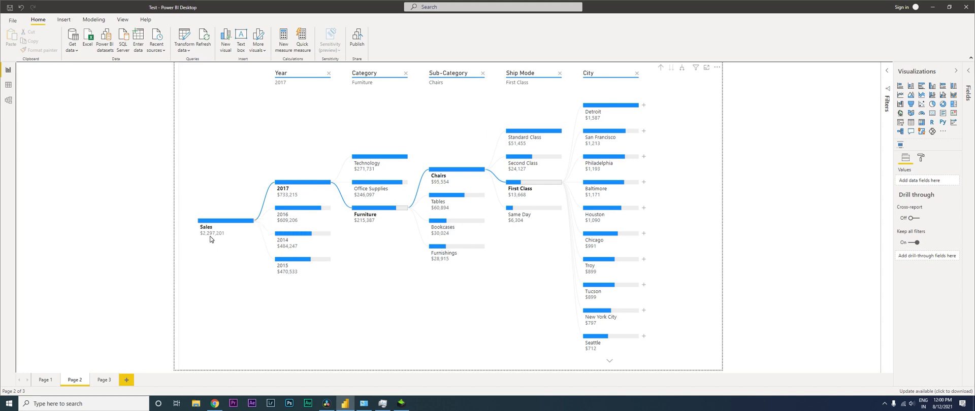
pyautogui.moveTo(241, 250)
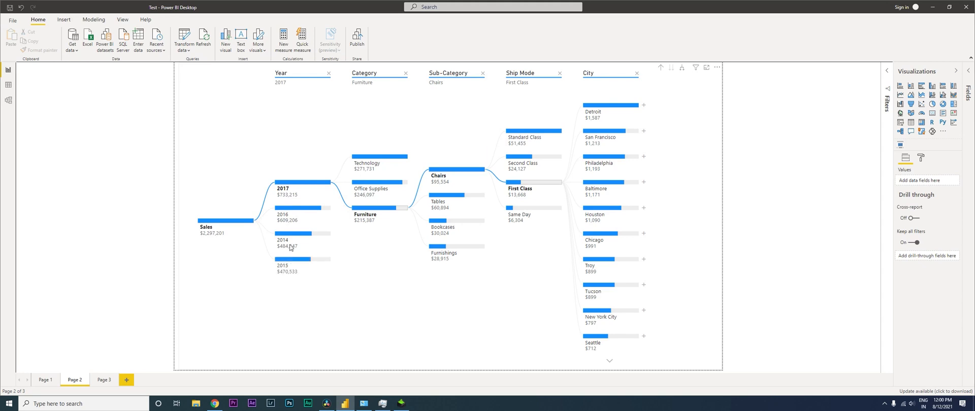
pyautogui.moveTo(302, 189)
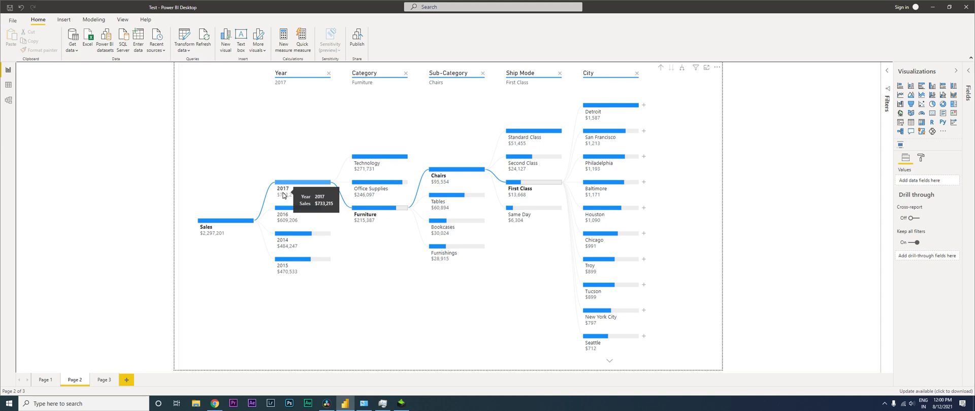
pyautogui.moveTo(218, 248)
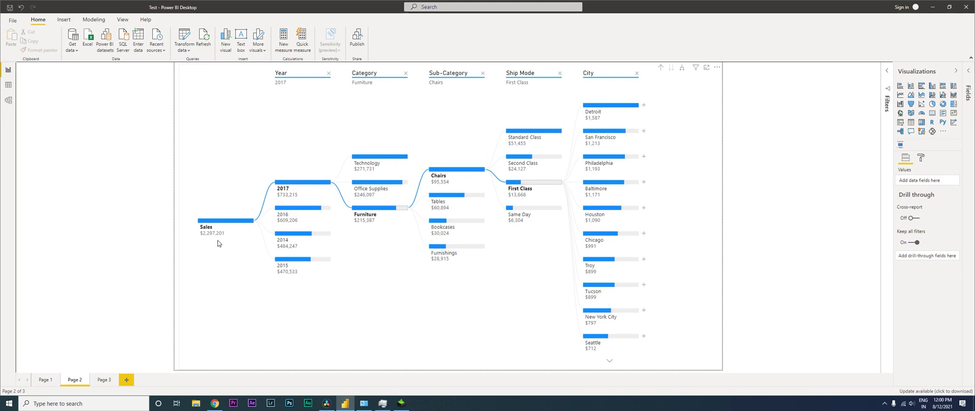
pyautogui.moveTo(213, 240)
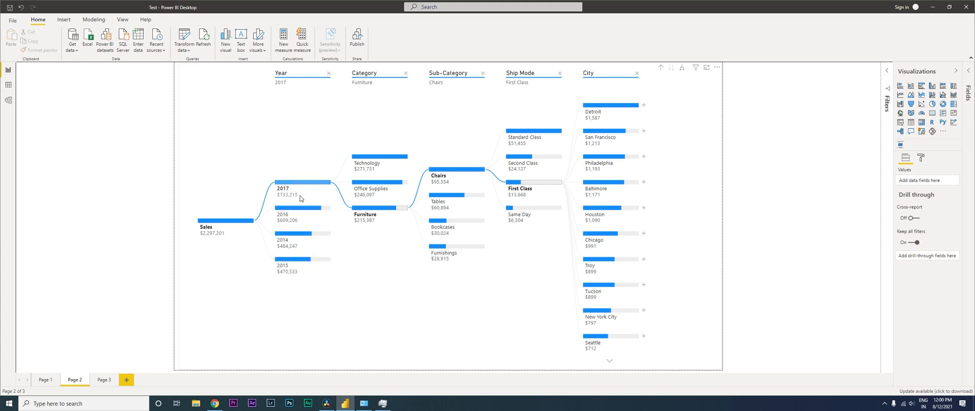
pyautogui.moveTo(289, 244)
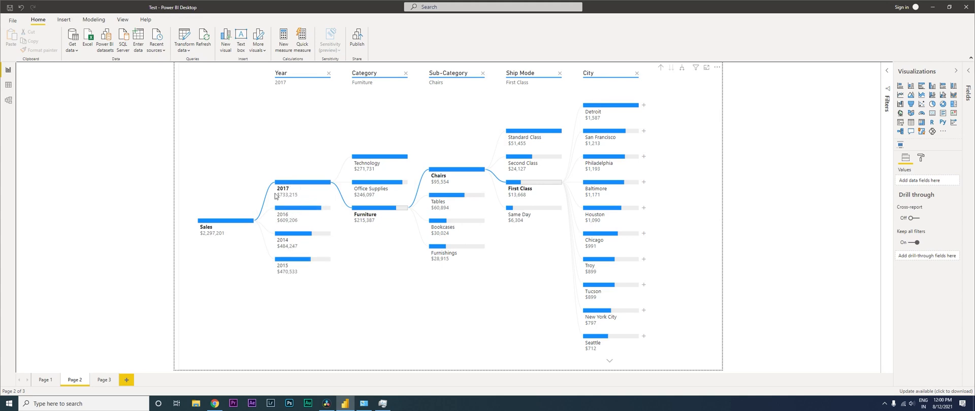
pyautogui.moveTo(371, 183)
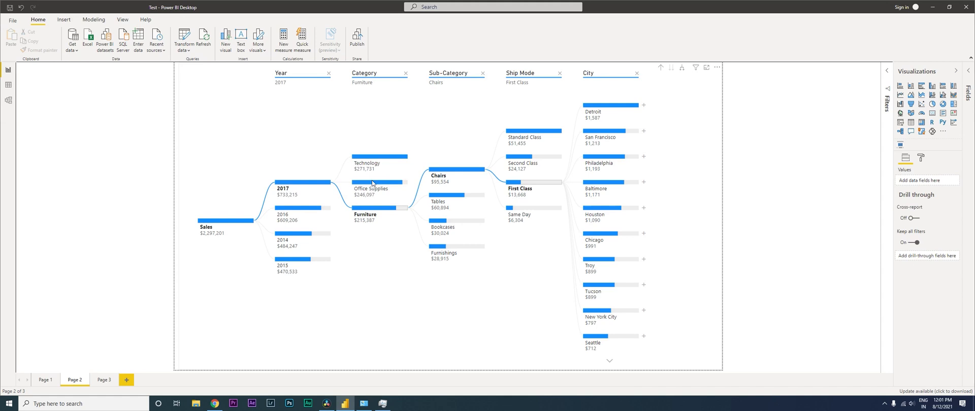
pyautogui.moveTo(302, 186)
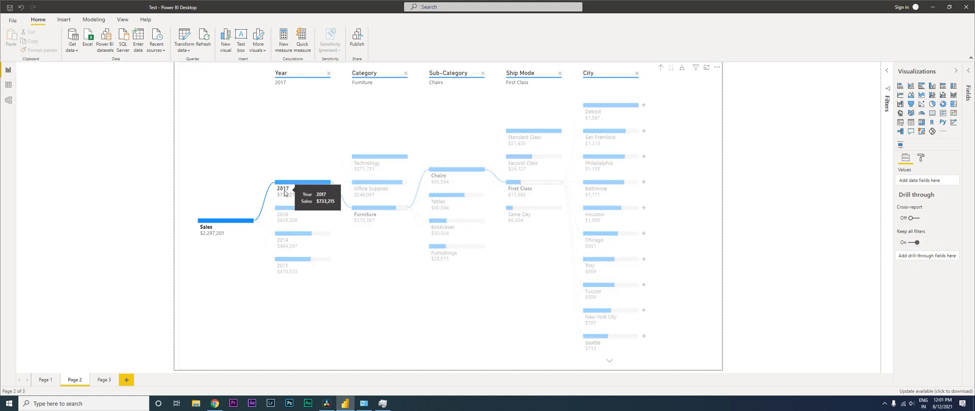
pyautogui.moveTo(402, 205)
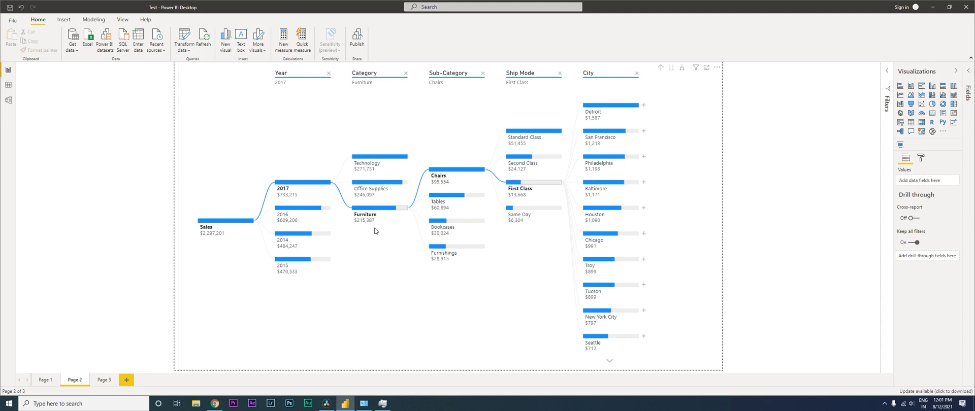
pyautogui.moveTo(381, 214)
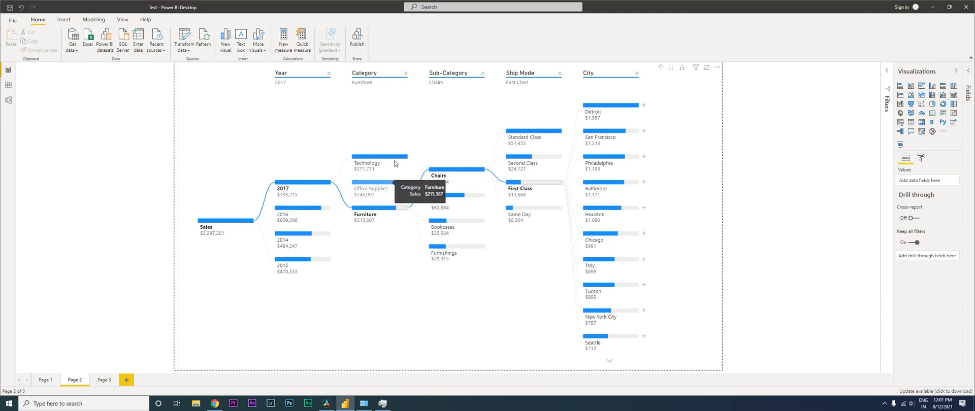
pyautogui.moveTo(477, 181)
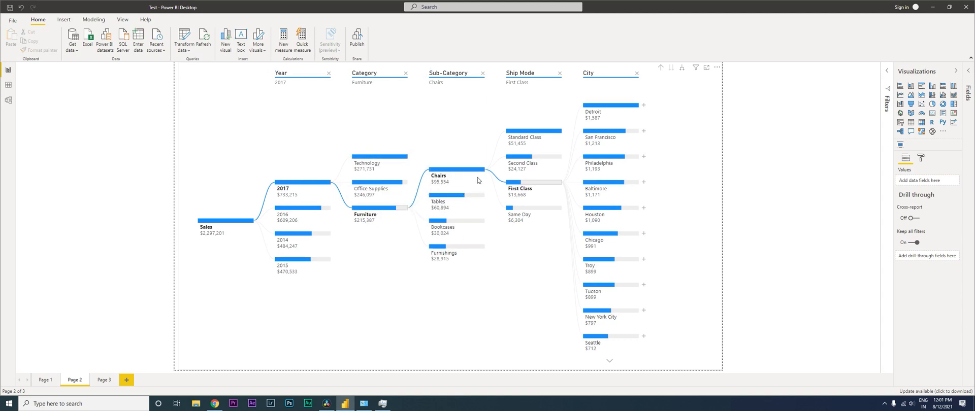
pyautogui.moveTo(527, 217)
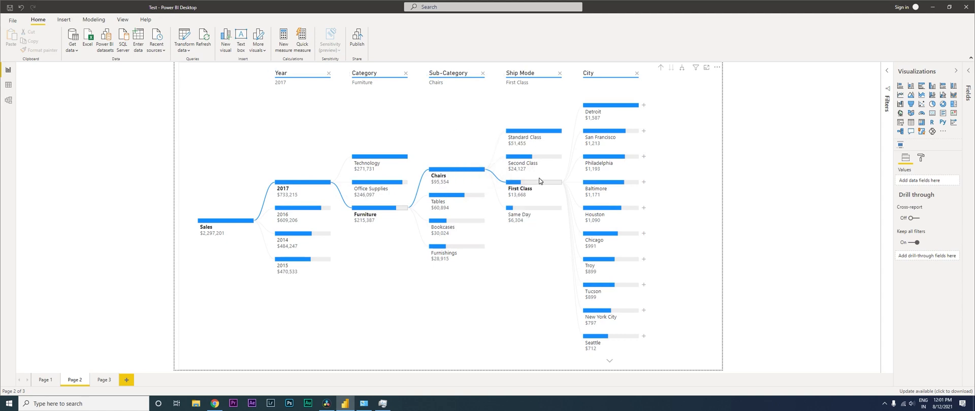
# Check the Standard Class and First Class city splits, then remove the Ship Mode level.
pyautogui.click(524, 138)
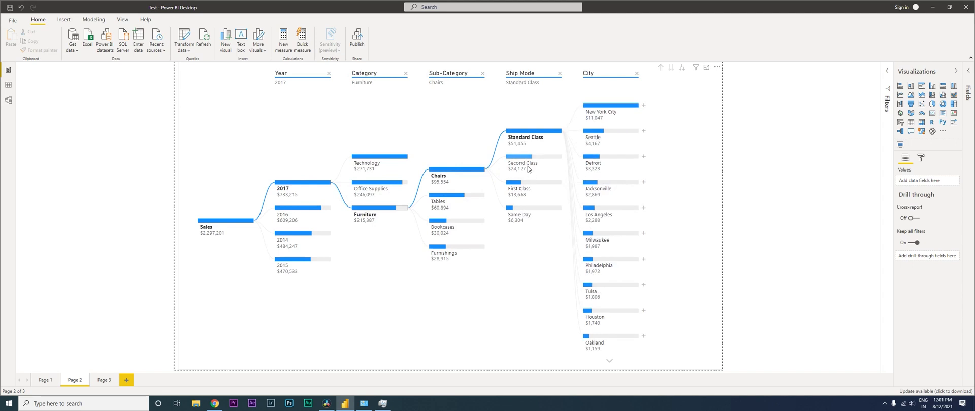
pyautogui.click(519, 191)
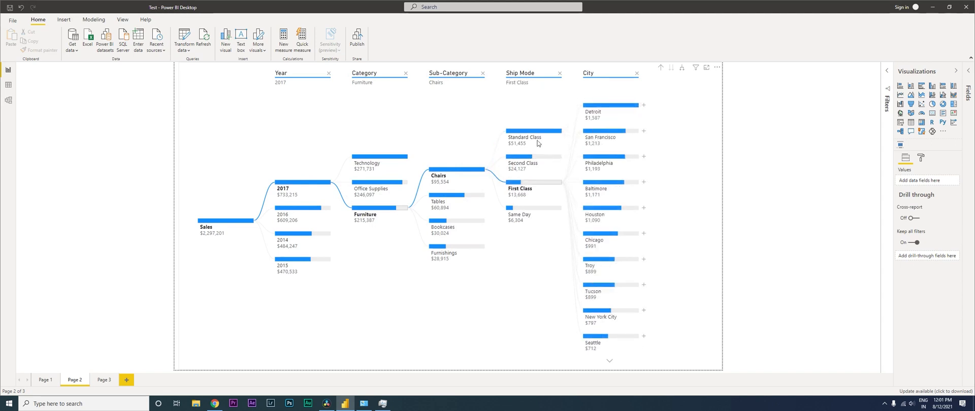
pyautogui.moveTo(614, 183)
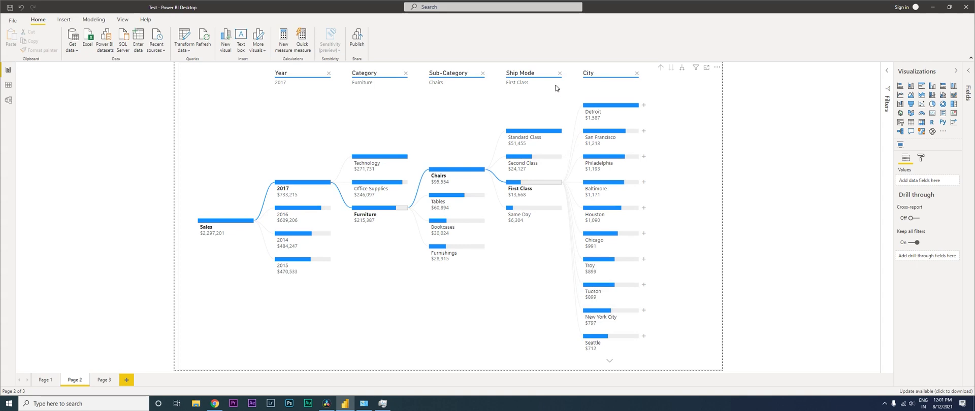
pyautogui.moveTo(414, 103)
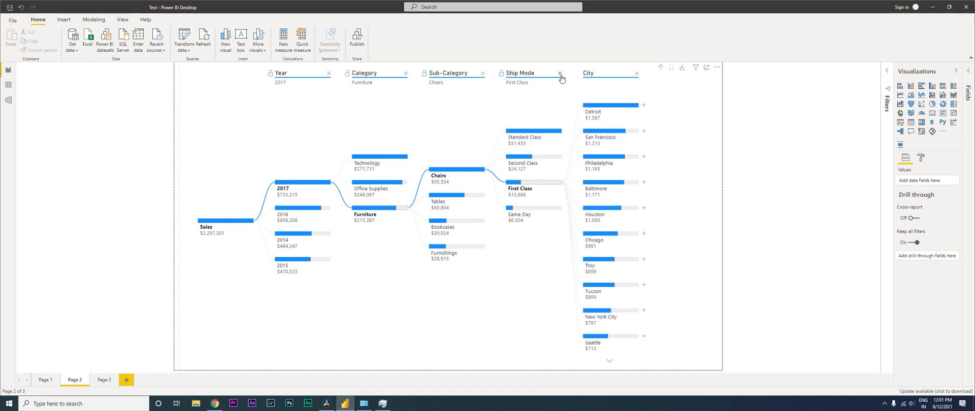
pyautogui.click(560, 73)
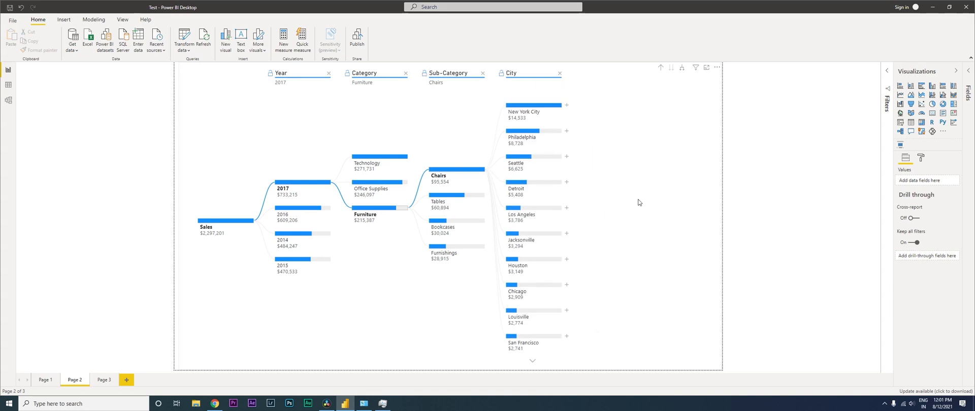
# Remove the City level, split 2017 by City, then split New York City by Category.
pyautogui.click(559, 73)
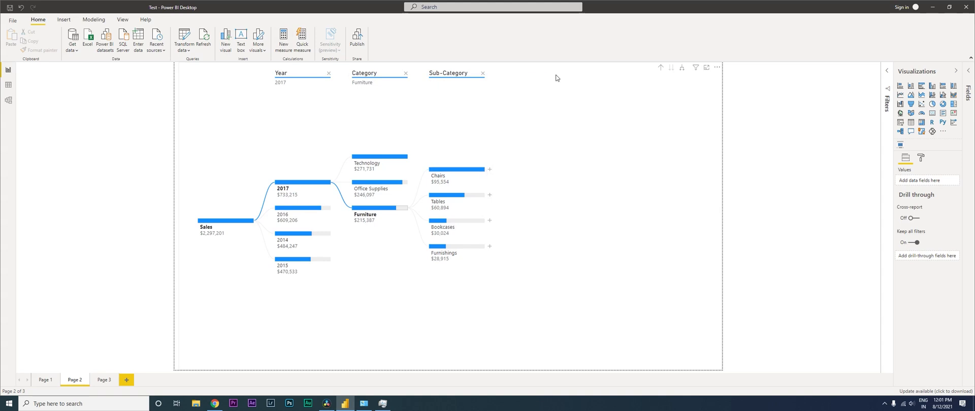
pyautogui.click(364, 73)
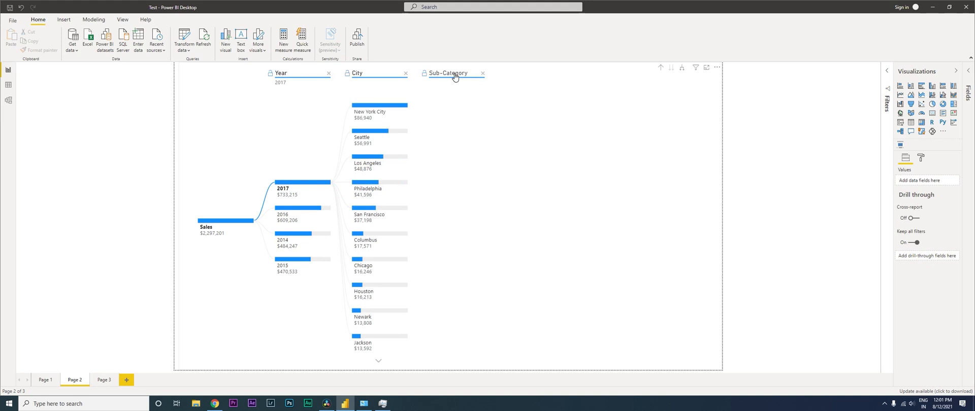
pyautogui.click(448, 73)
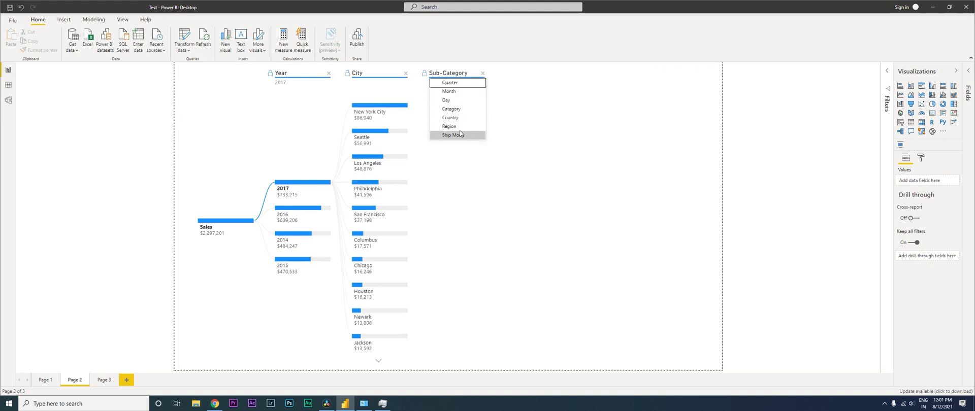
pyautogui.click(451, 108)
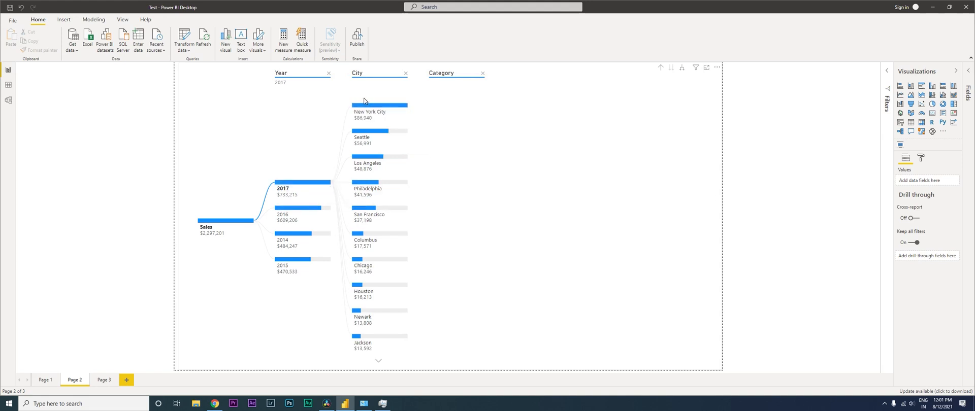
pyautogui.moveTo(372, 183)
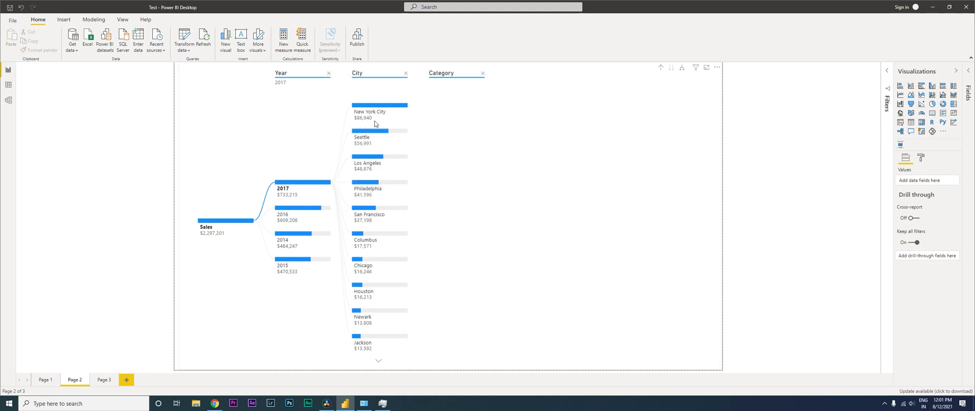
pyautogui.click(370, 112)
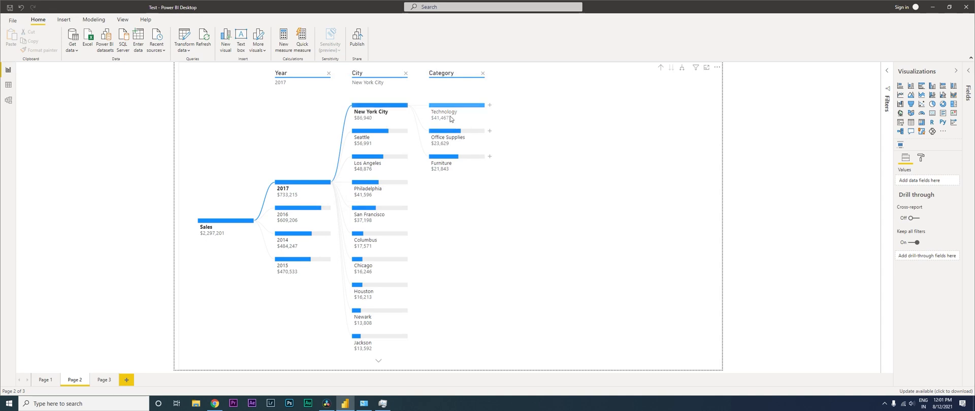
# Preview category splits for Seattle, Los Angeles and Newark, then return to New York City.
pyautogui.click(362, 140)
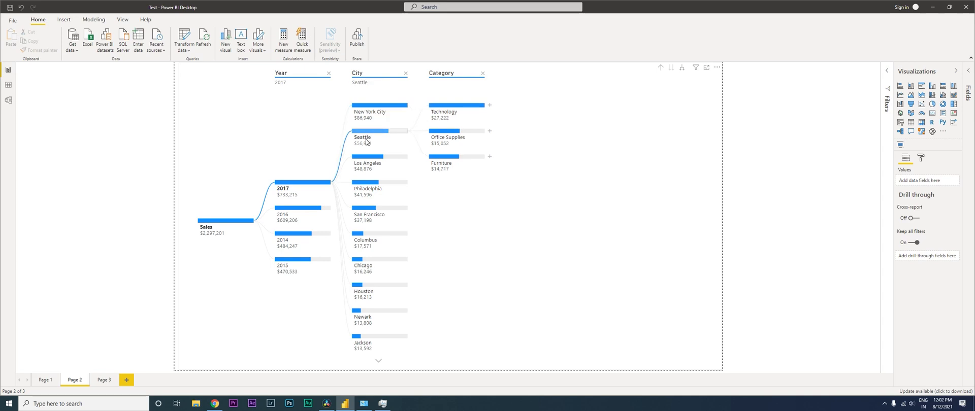
pyautogui.click(367, 163)
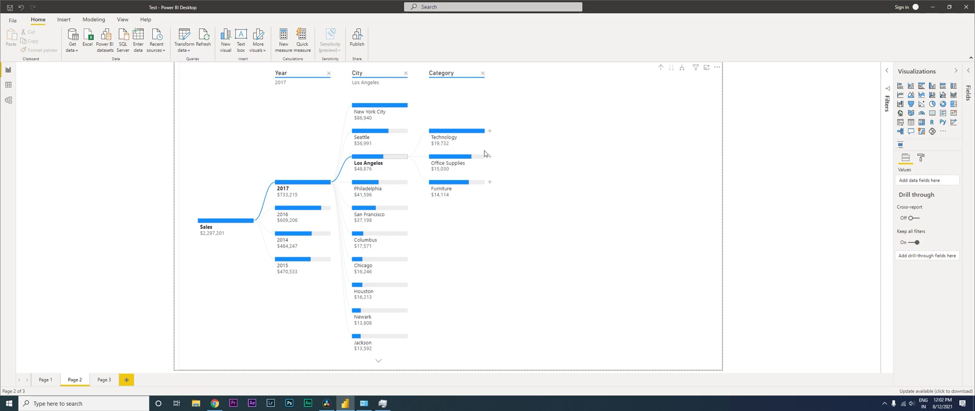
pyautogui.click(363, 316)
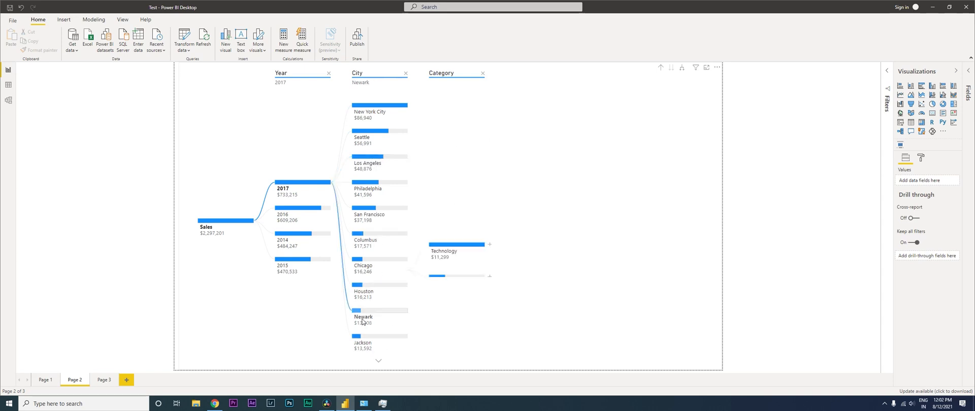
pyautogui.click(363, 317)
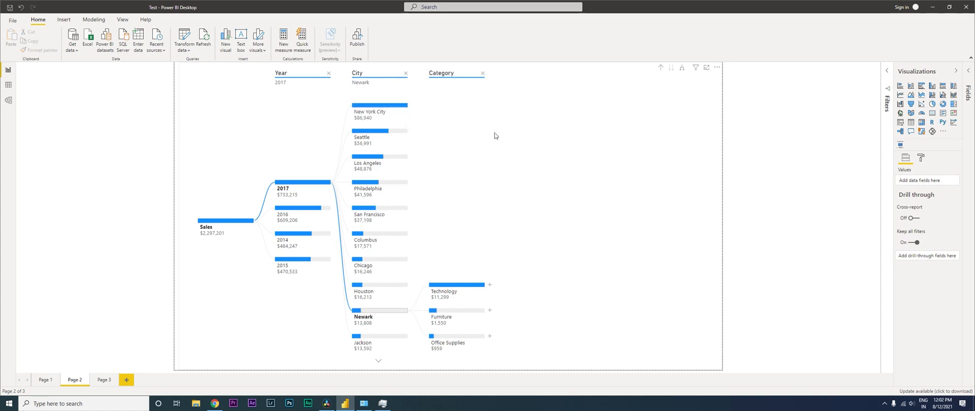
pyautogui.click(370, 111)
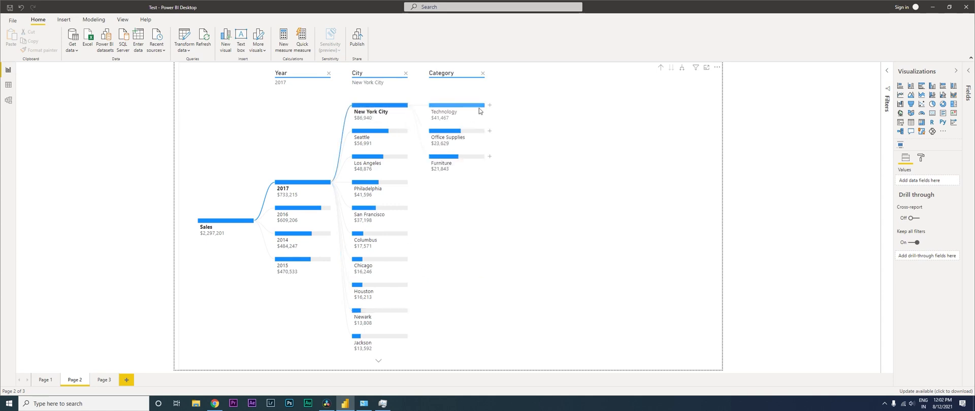
# Split Technology sales by Month, then October by Sub-Category.
pyautogui.click(489, 105)
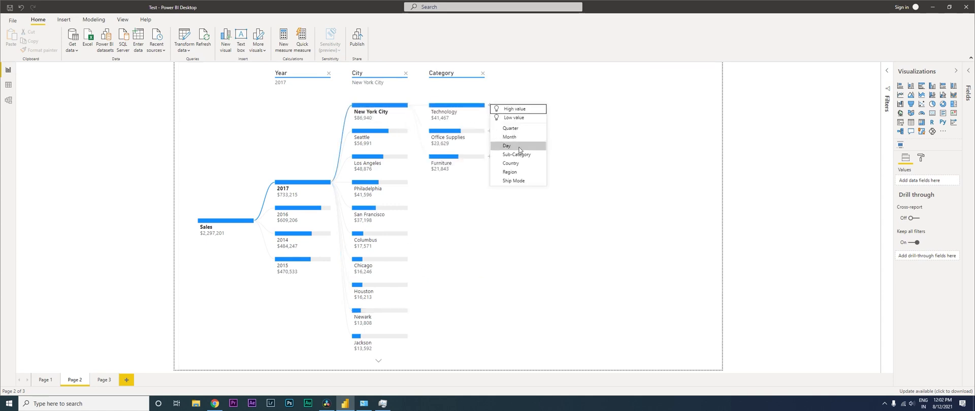
pyautogui.moveTo(509, 137)
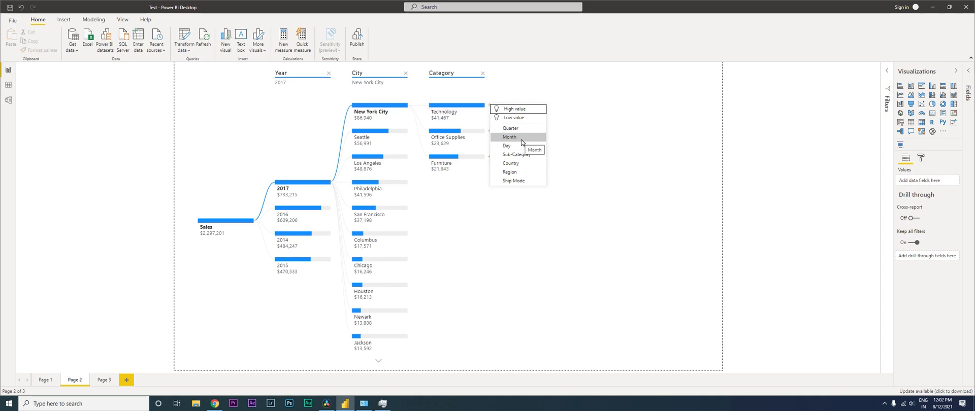
pyautogui.click(509, 136)
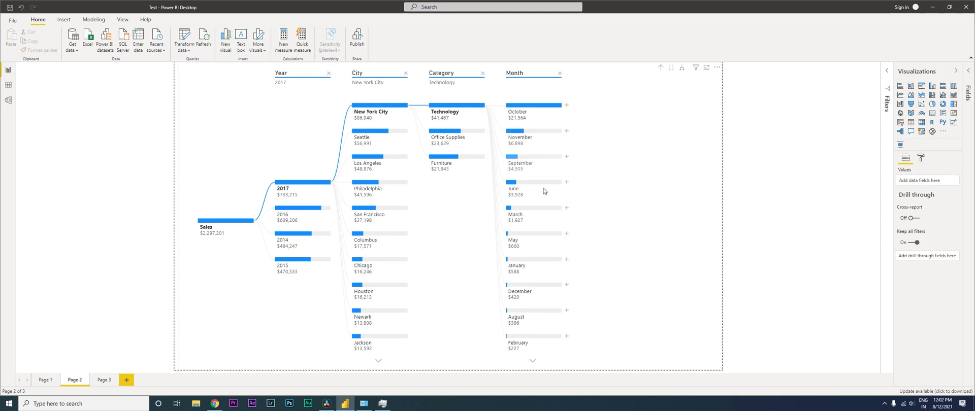
pyautogui.moveTo(530, 170)
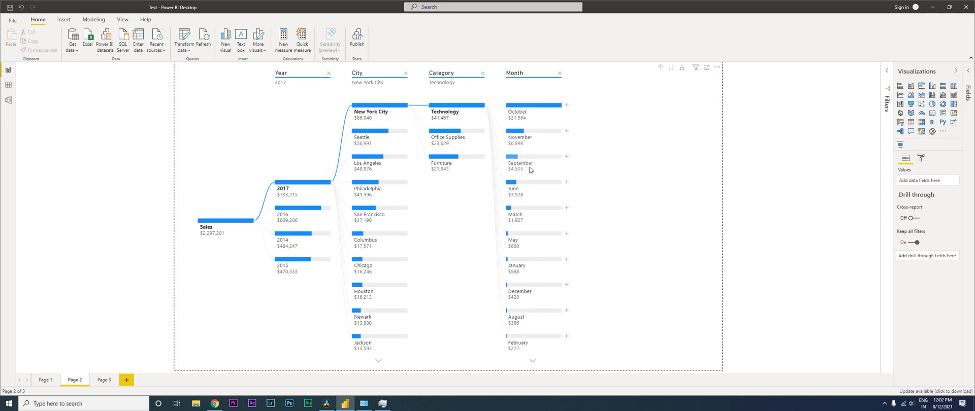
pyautogui.moveTo(538, 207)
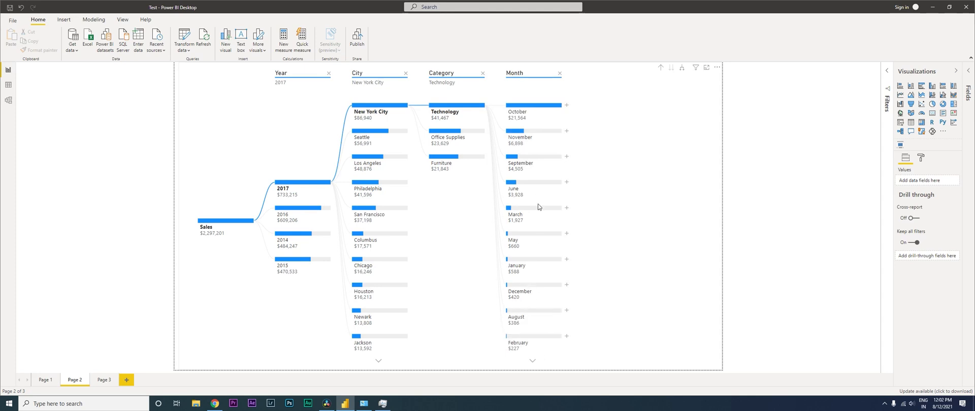
pyautogui.moveTo(573, 126)
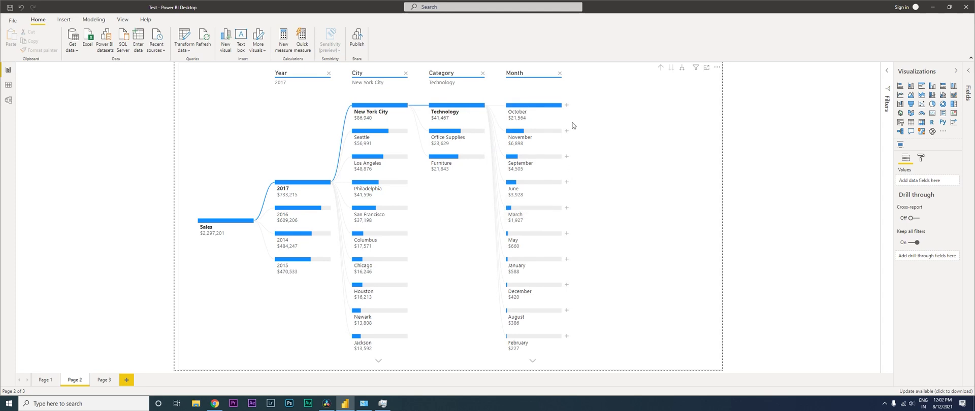
pyautogui.moveTo(588, 150)
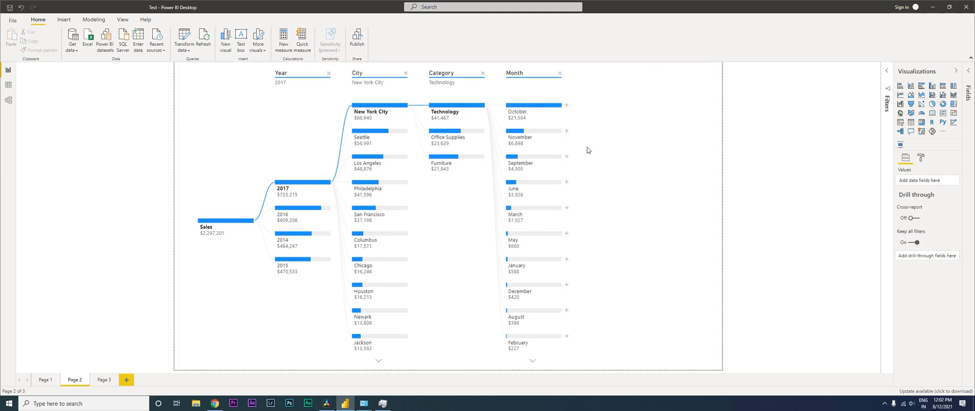
pyautogui.click(567, 105)
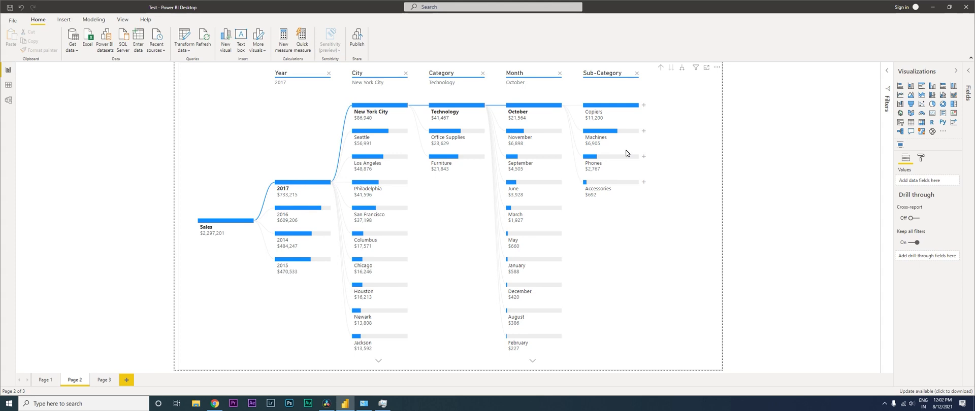
pyautogui.moveTo(98, 388)
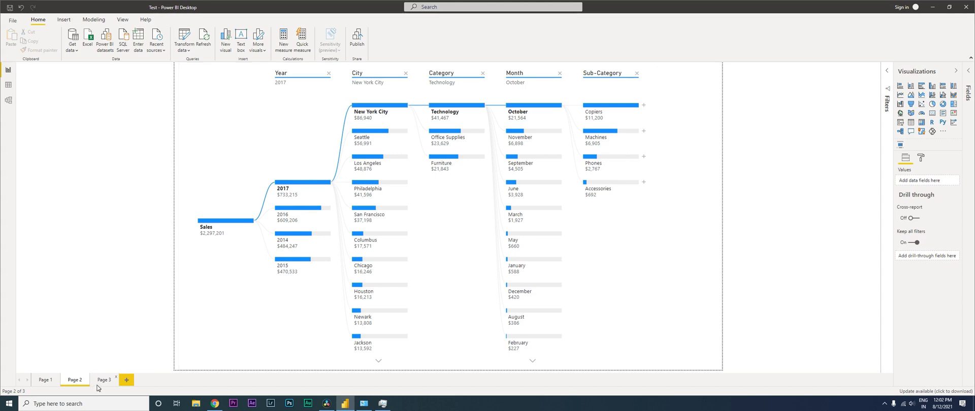
# Switch to the empty Page 3 of the report.
pyautogui.click(104, 380)
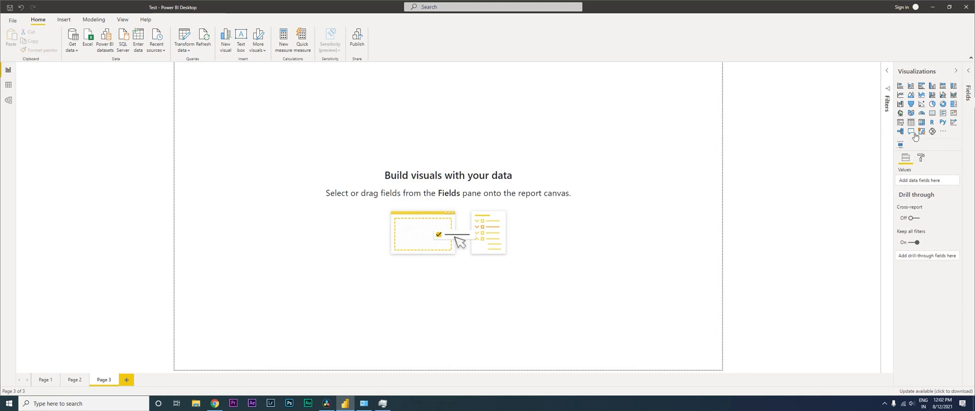
pyautogui.moveTo(900, 132)
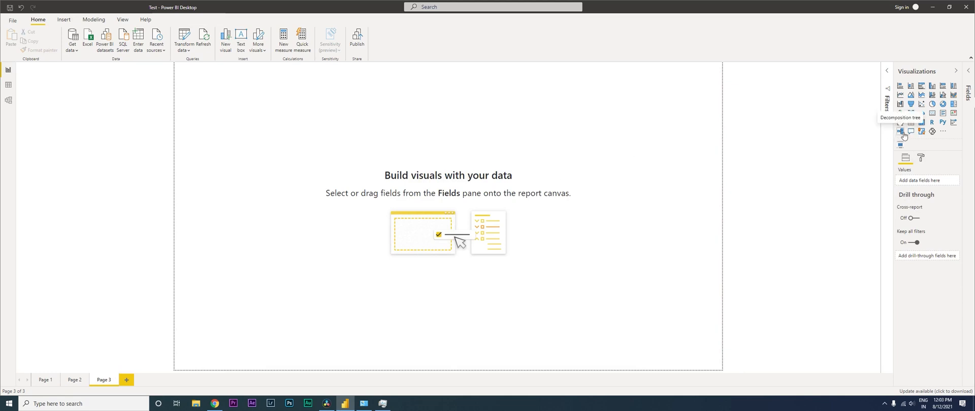
# Insert a decomposition tree on Page 3 analyzing Sales.
pyautogui.click(900, 131)
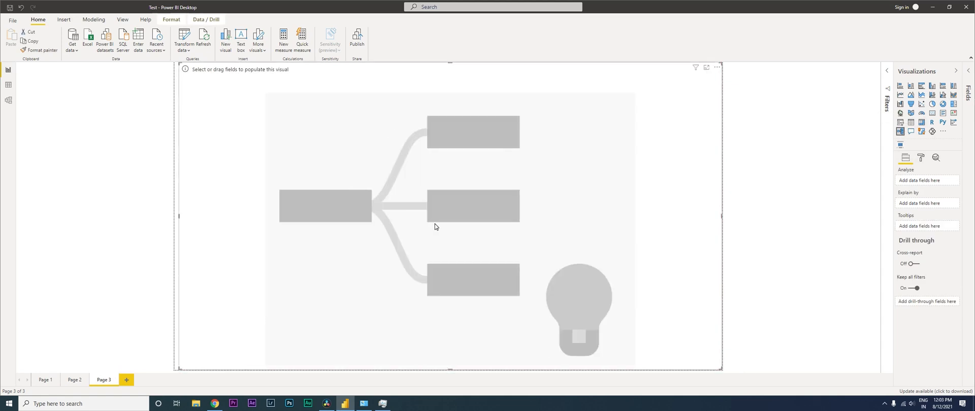
pyautogui.click(968, 71)
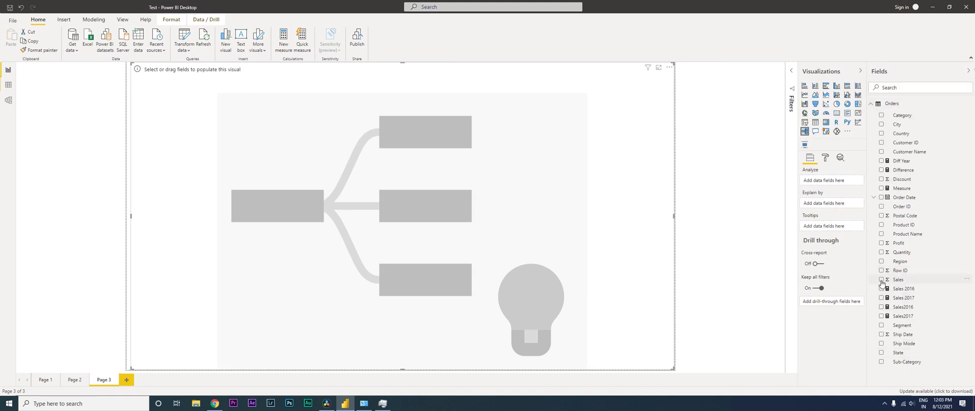
pyautogui.click(881, 280)
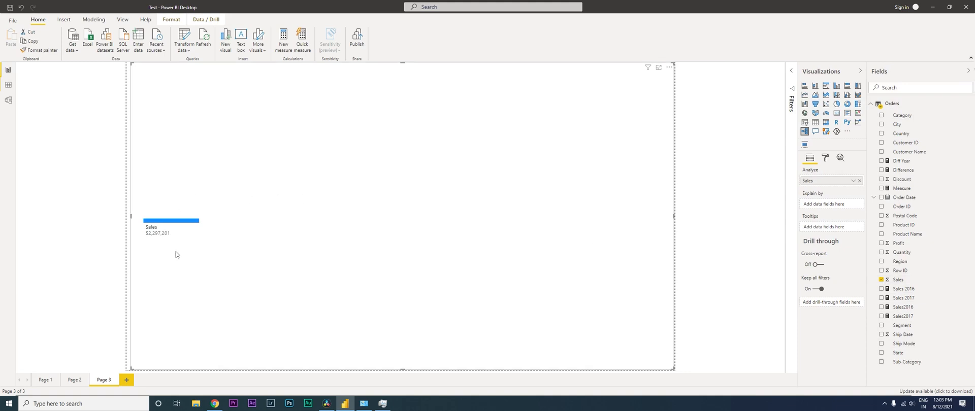
pyautogui.moveTo(180, 241)
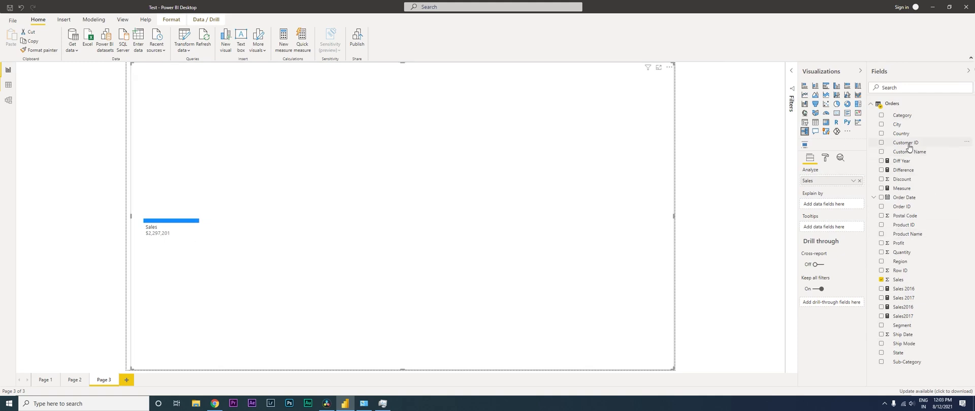
pyautogui.moveTo(906, 281)
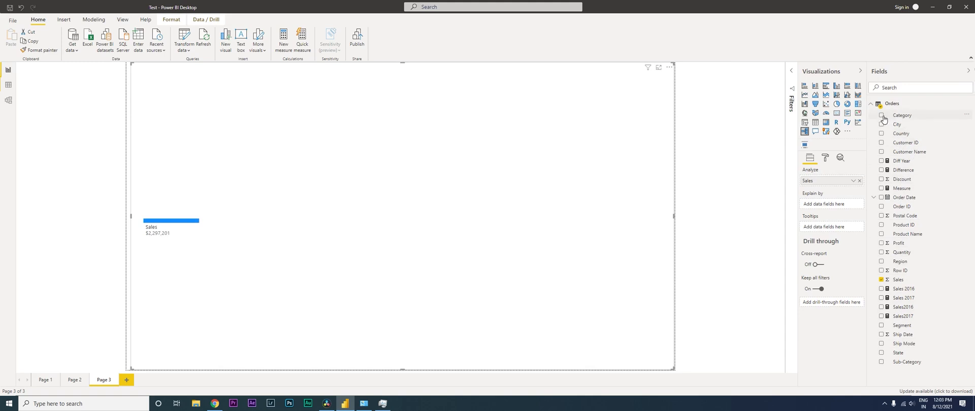
# Add Category, City, Country, Region, Ship Mode and State as Explain by fields.
pyautogui.click(881, 115)
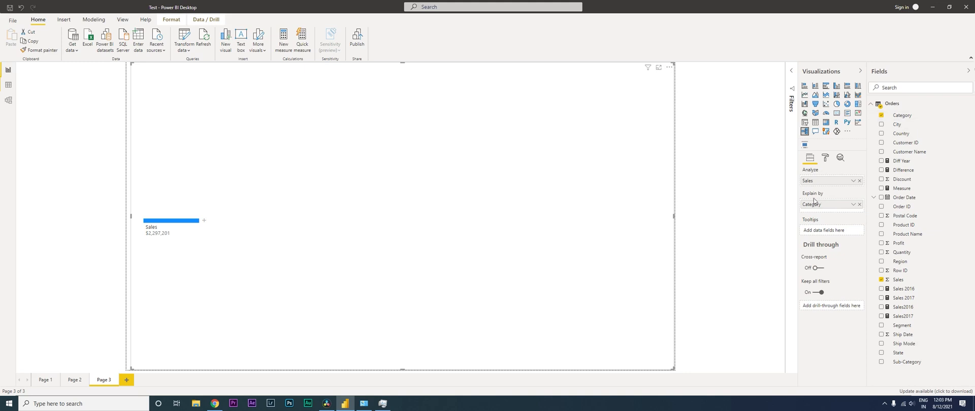
pyautogui.moveTo(826, 210)
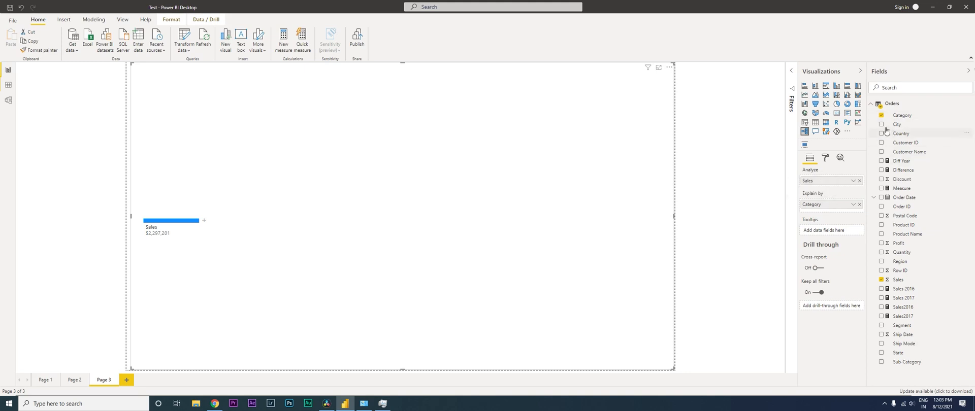
pyautogui.click(882, 125)
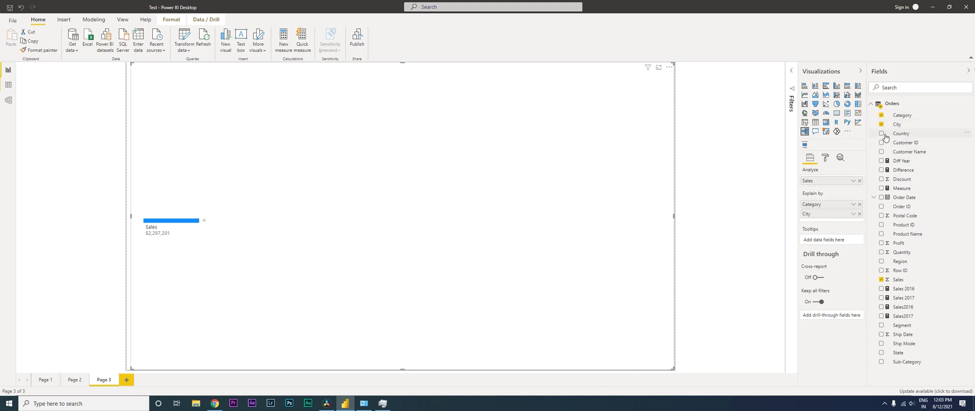
pyautogui.click(881, 133)
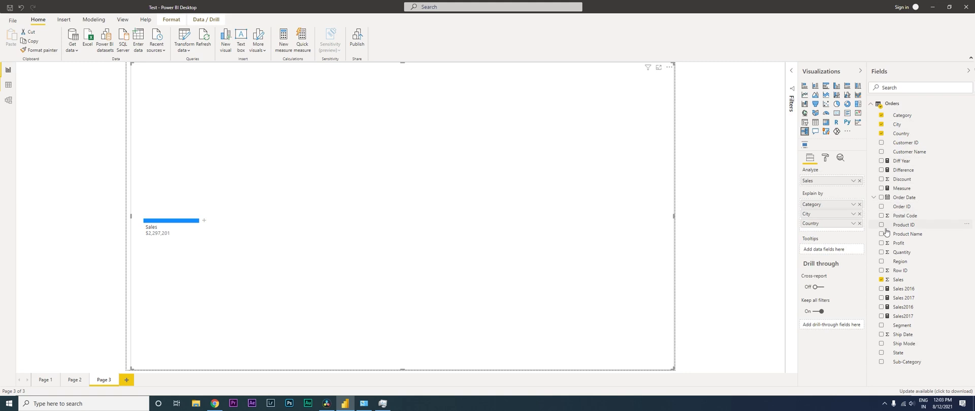
pyautogui.moveTo(908, 255)
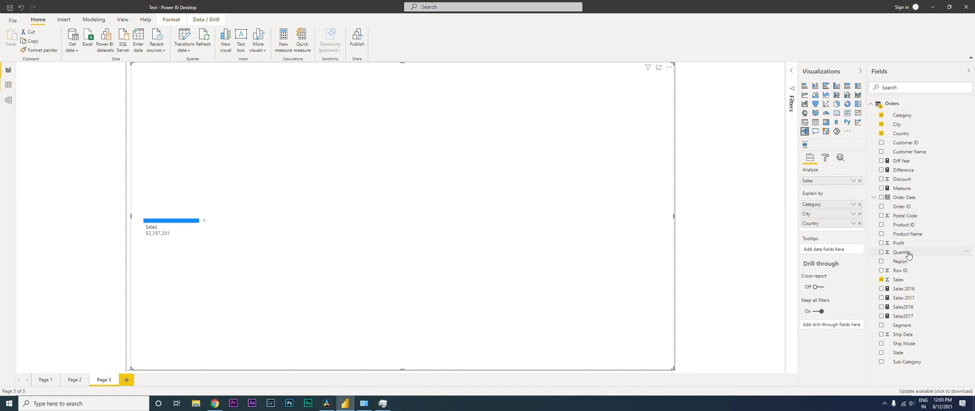
pyautogui.click(881, 261)
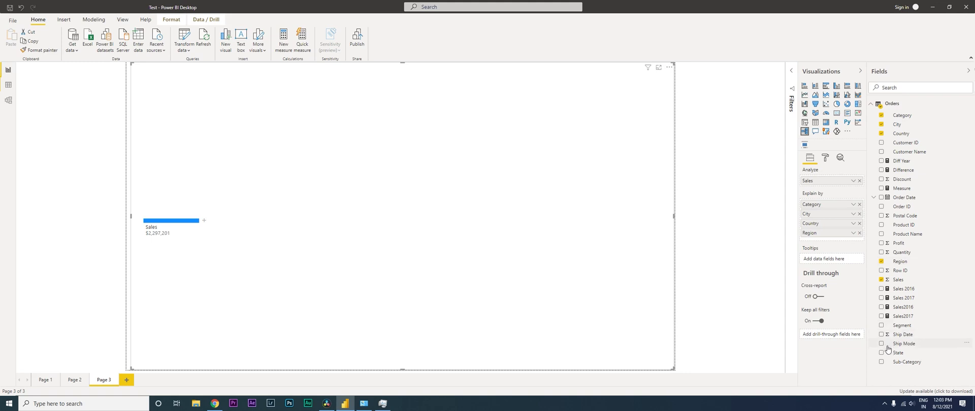
pyautogui.click(881, 344)
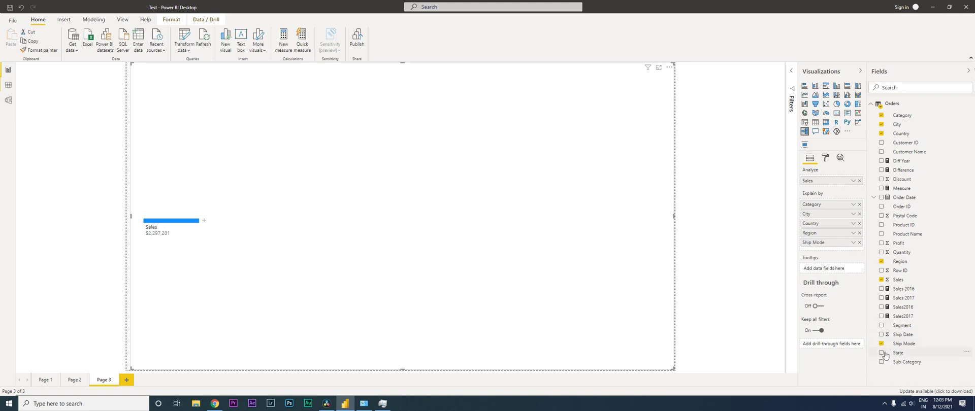
pyautogui.click(881, 361)
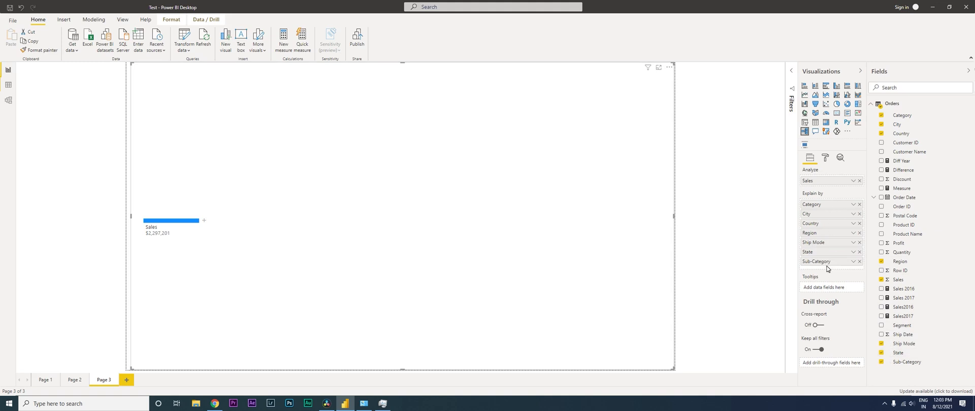
pyautogui.moveTo(825, 259)
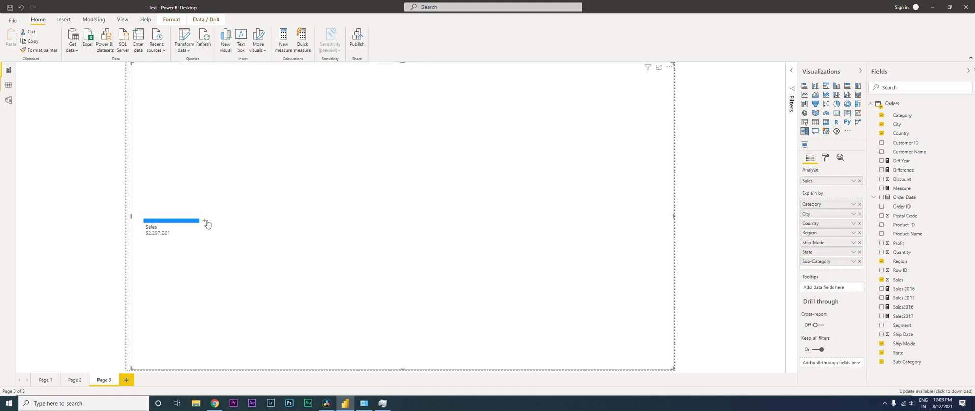
# Add Order Date Year, Quarter and Month (no Day) to Explain by, then list Sales split fields.
pyautogui.click(207, 223)
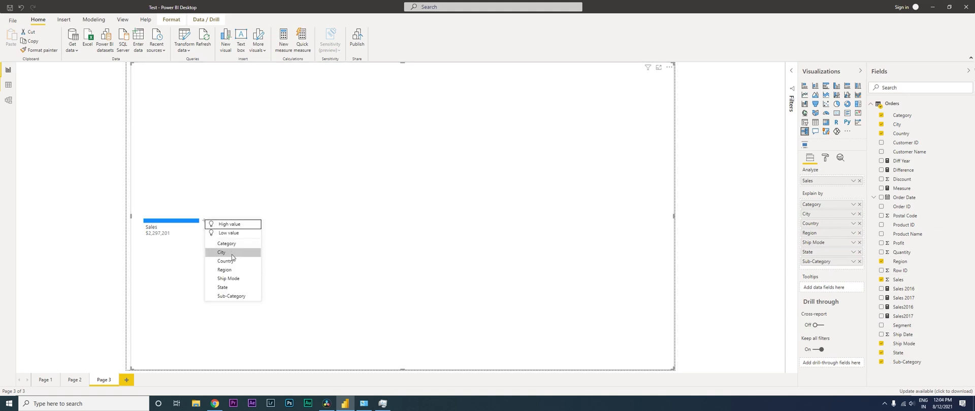
pyautogui.moveTo(243, 278)
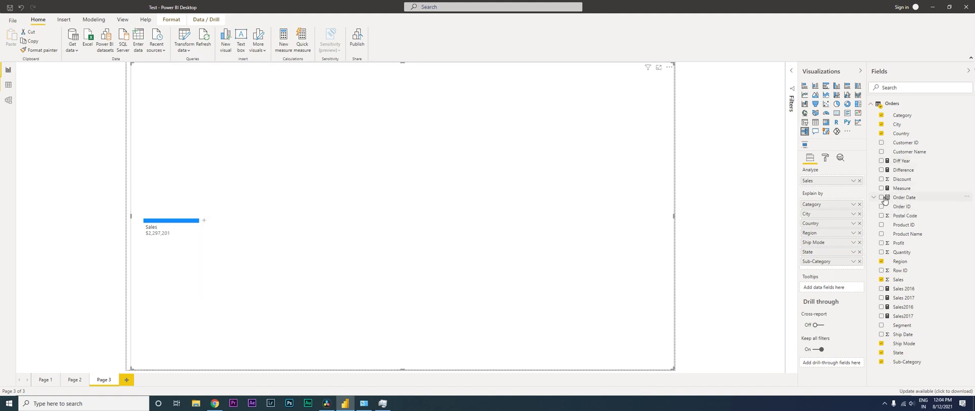
pyautogui.click(904, 198)
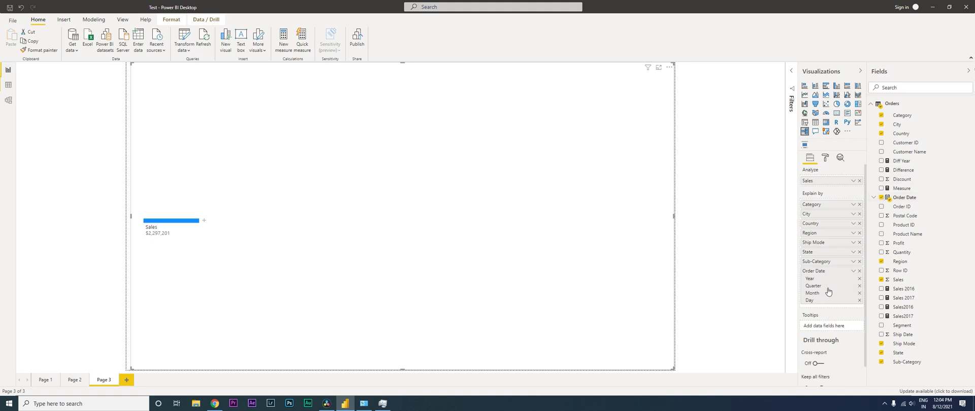
pyautogui.moveTo(824, 304)
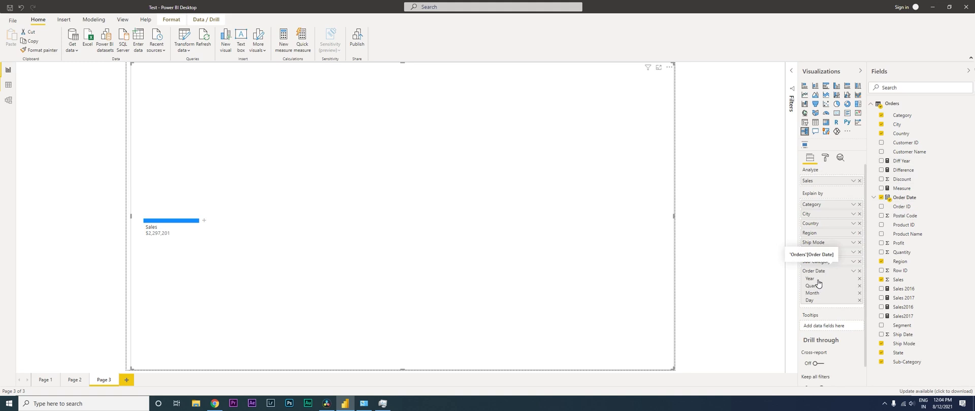
pyautogui.moveTo(819, 285)
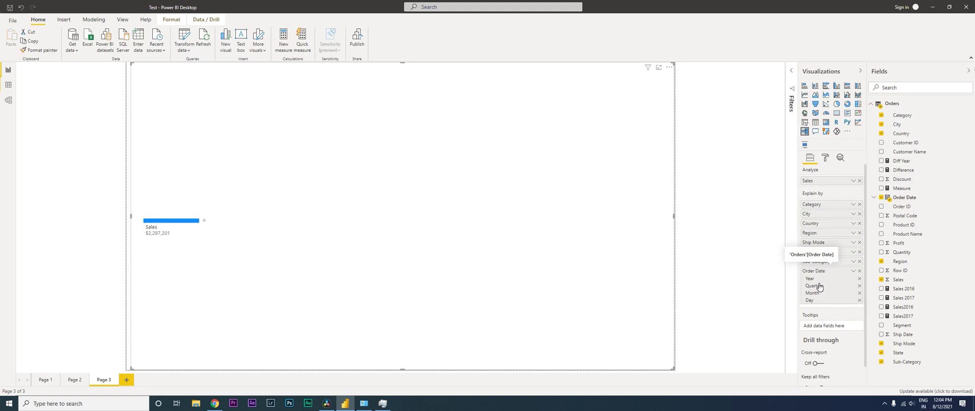
pyautogui.moveTo(831, 284)
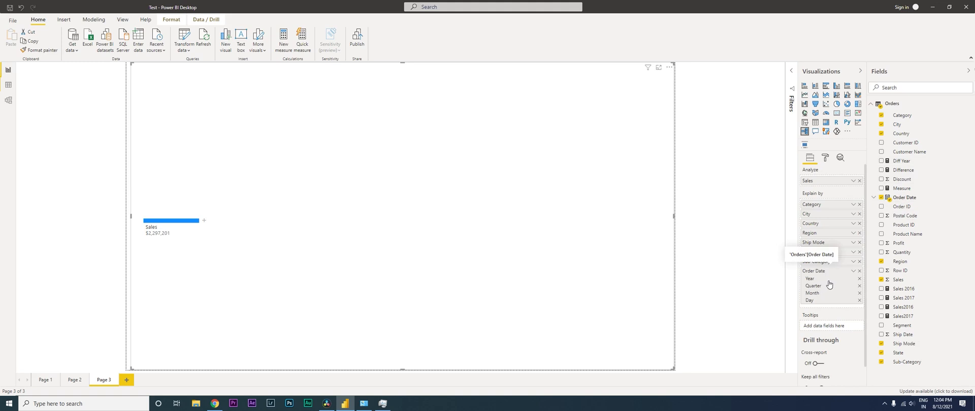
pyautogui.moveTo(822, 296)
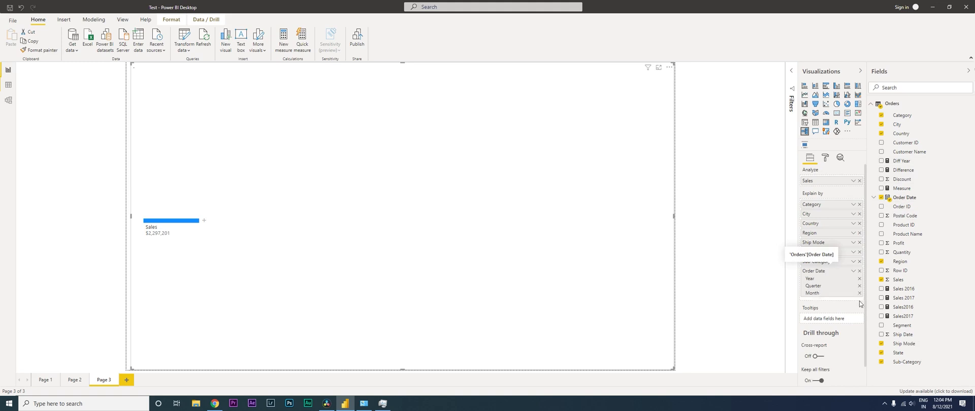
pyautogui.moveTo(521, 261)
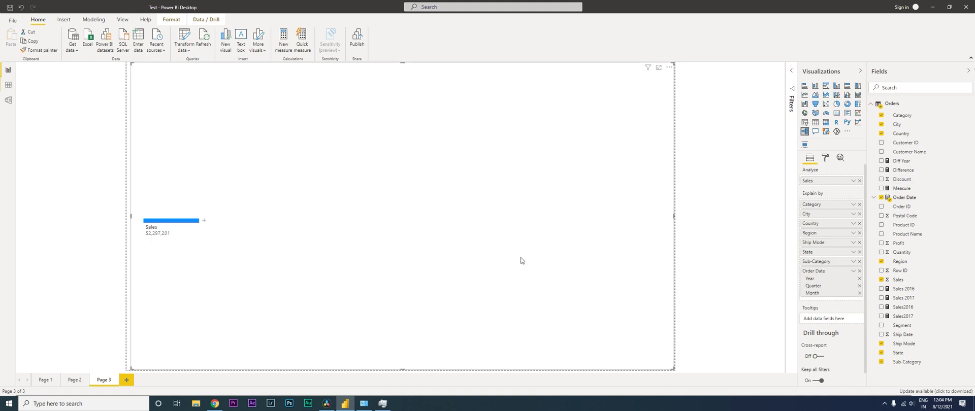
pyautogui.moveTo(208, 226)
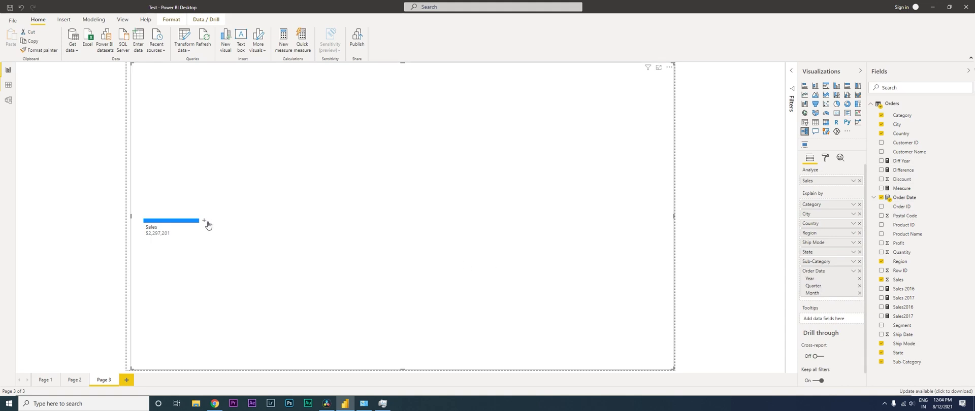
pyautogui.click(205, 222)
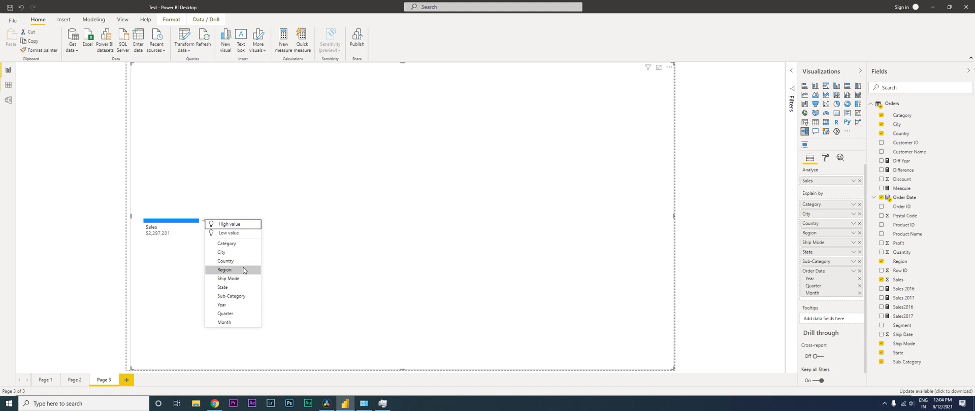
pyautogui.moveTo(234, 305)
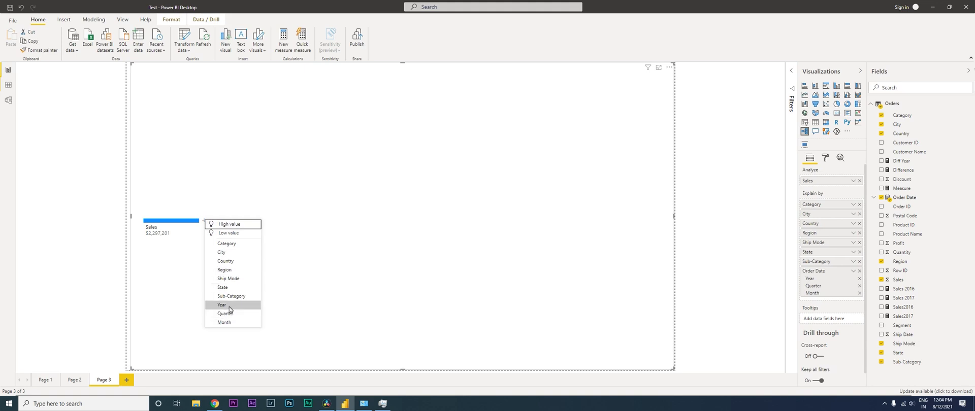
# Split Sales by Year, 2017 by Sub-Category, and Accessories by Country.
pyautogui.click(221, 305)
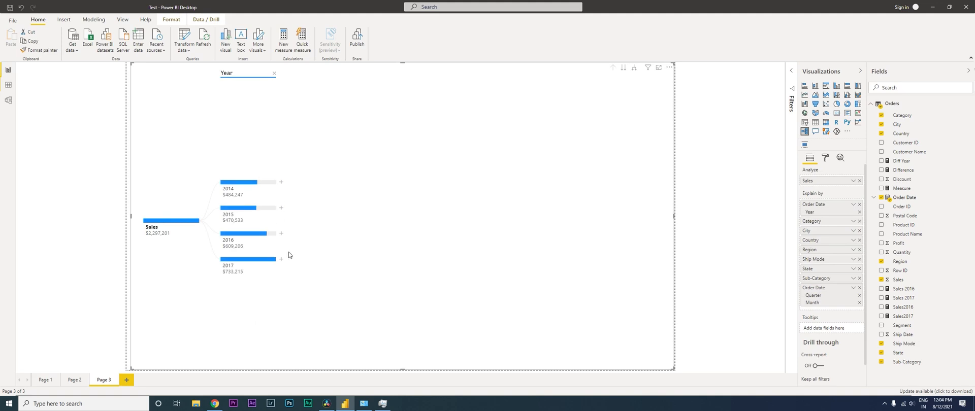
pyautogui.click(280, 259)
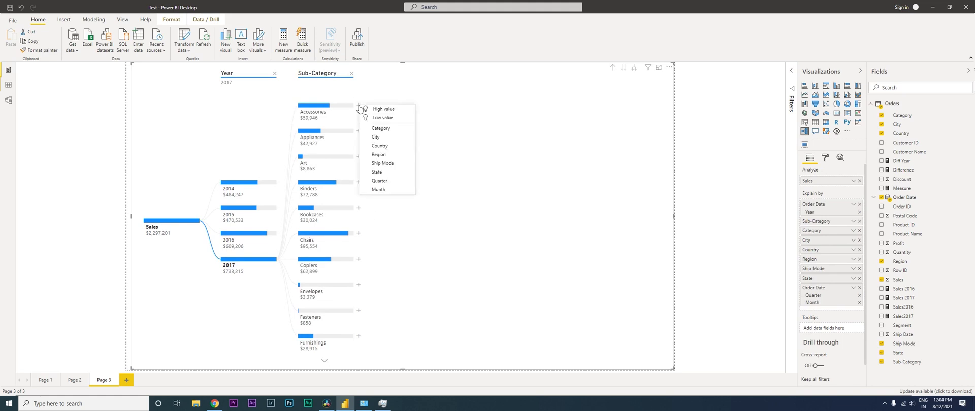
pyautogui.moveTo(387, 145)
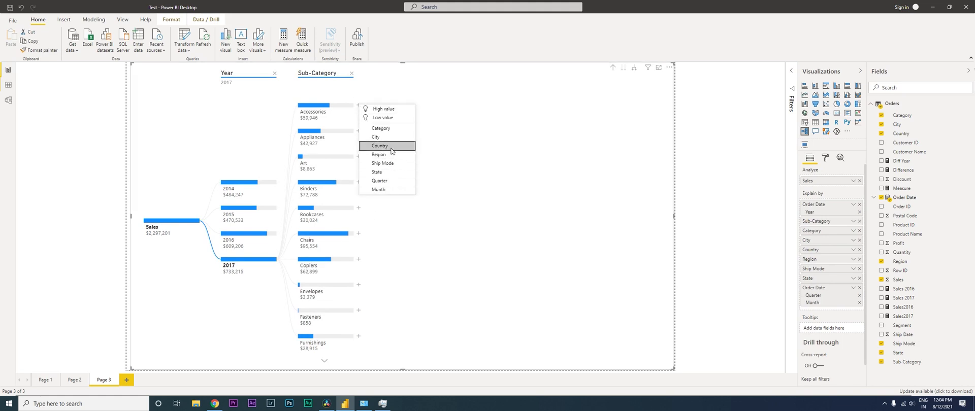
pyautogui.click(380, 145)
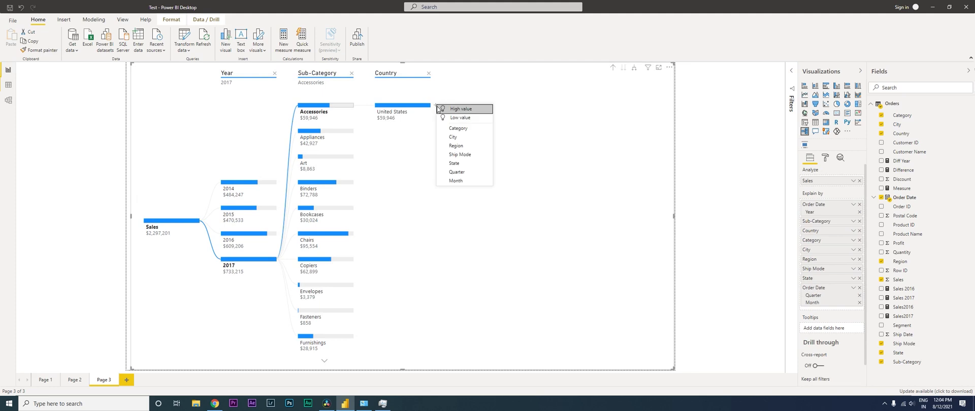
pyautogui.moveTo(454, 136)
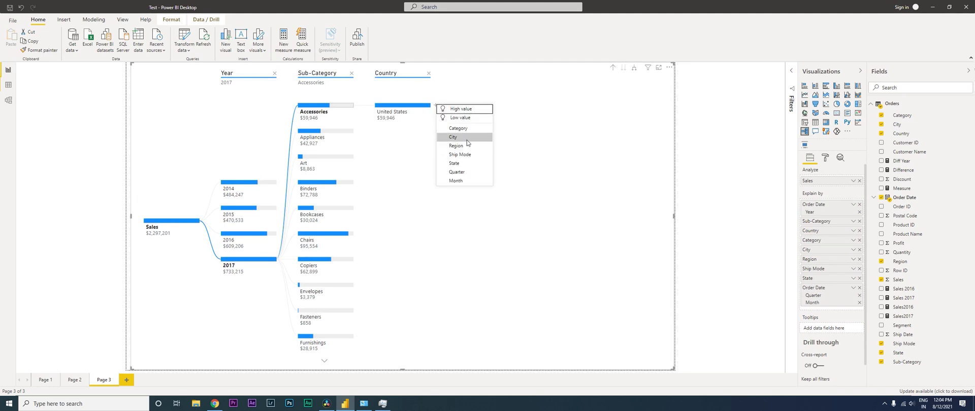
pyautogui.click(458, 128)
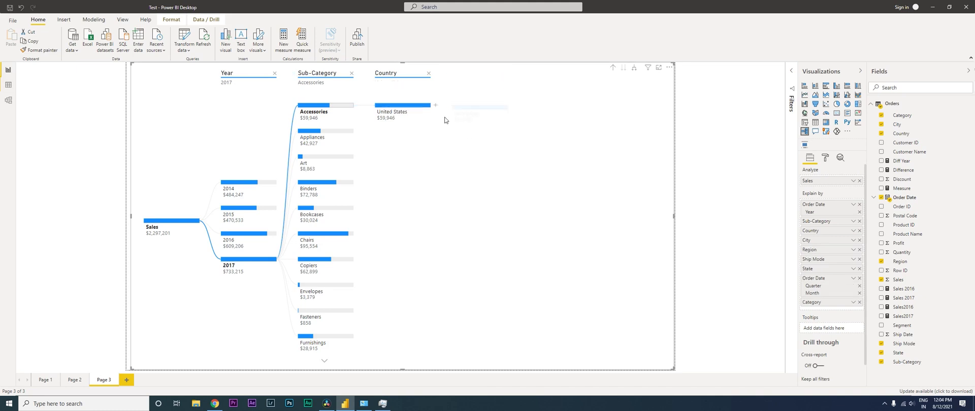
# Split United States by Ship Mode and Standard Class by City.
pyautogui.click(435, 105)
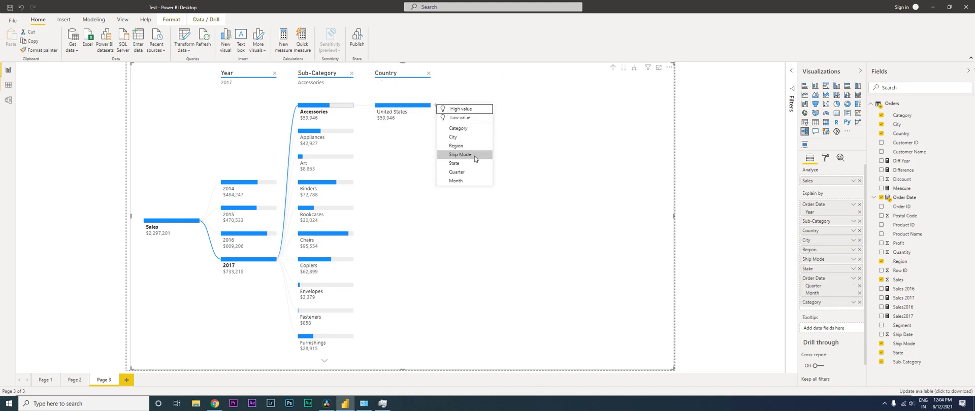
pyautogui.click(460, 154)
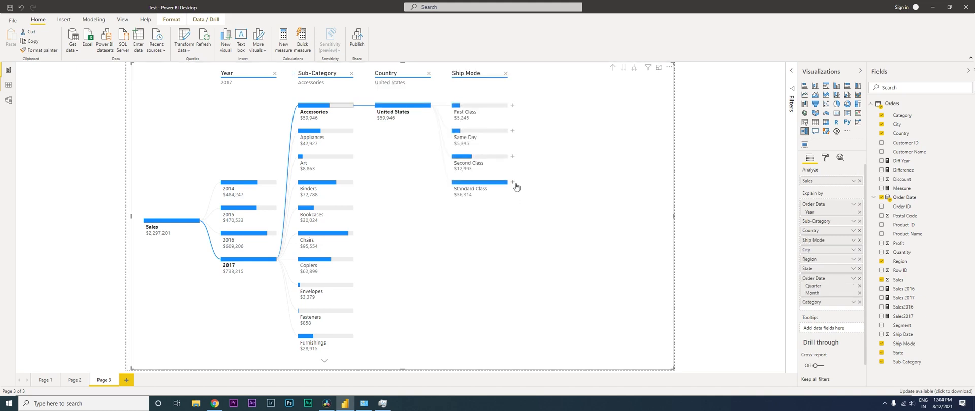
pyautogui.click(512, 183)
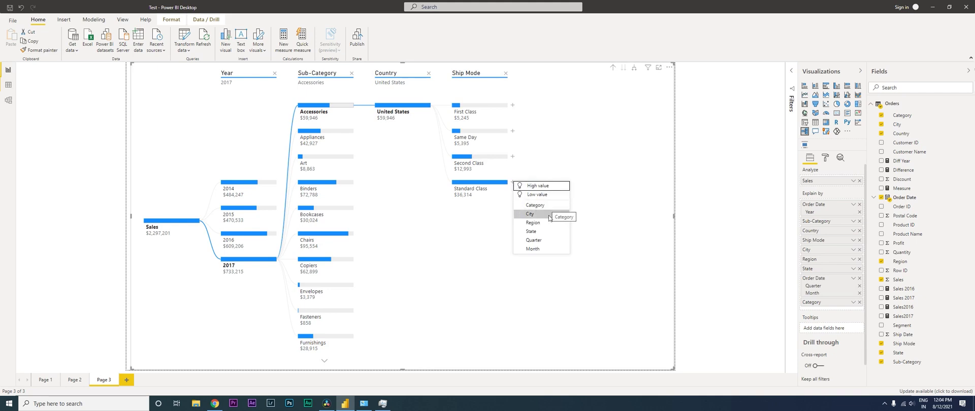
pyautogui.click(530, 213)
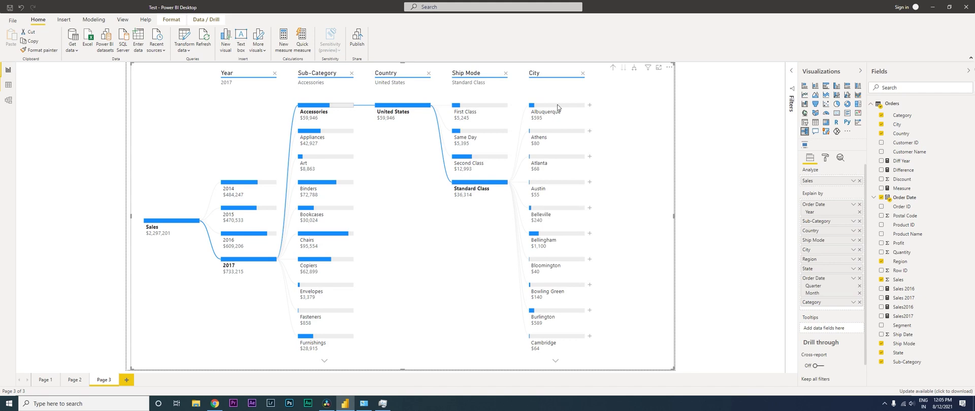
pyautogui.moveTo(659, 80)
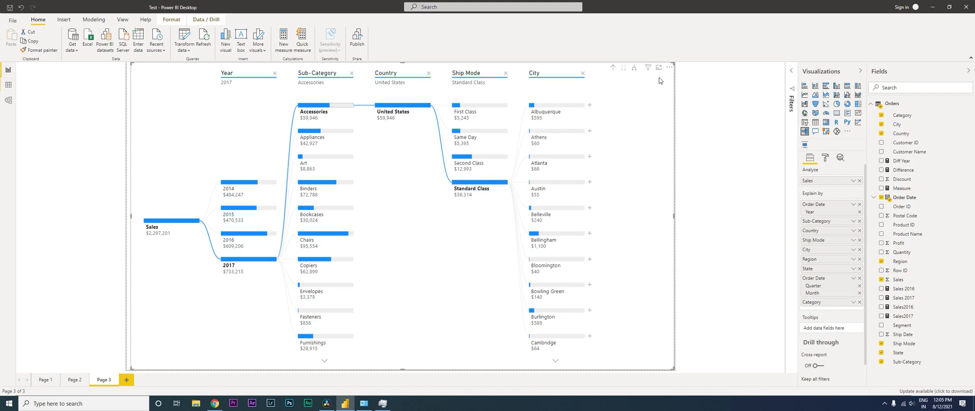
pyautogui.moveTo(671, 67)
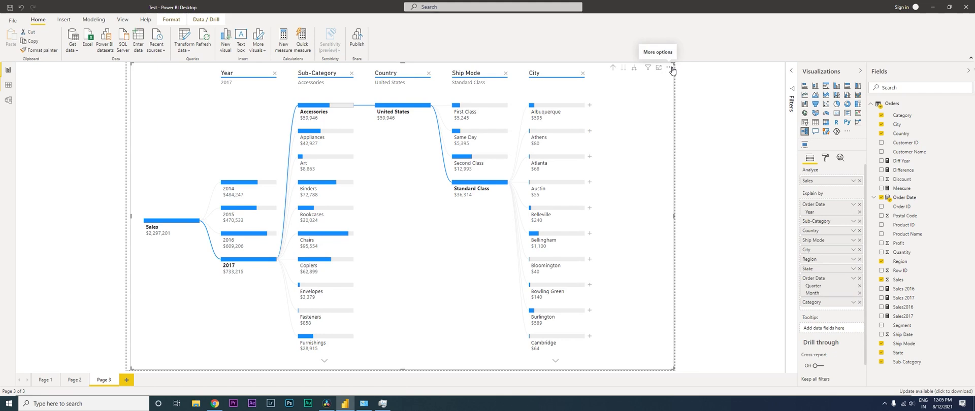
# Sort all tree levels by Sales in ascending order.
pyautogui.click(671, 67)
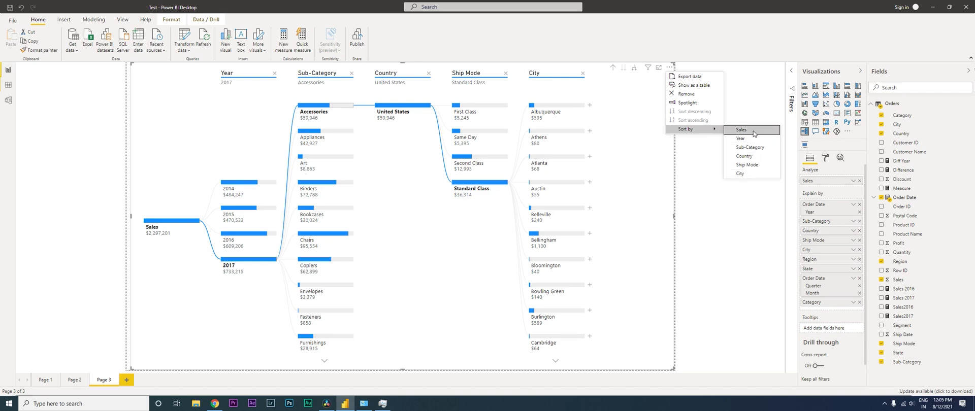
pyautogui.moveTo(751, 164)
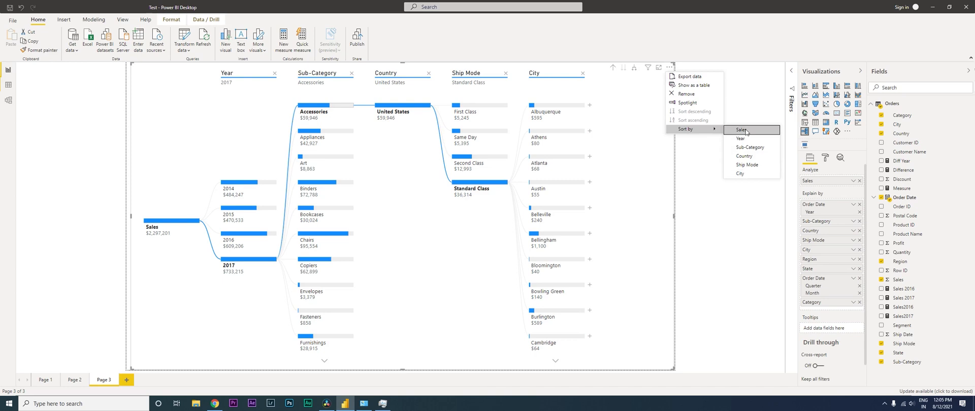
pyautogui.click(741, 131)
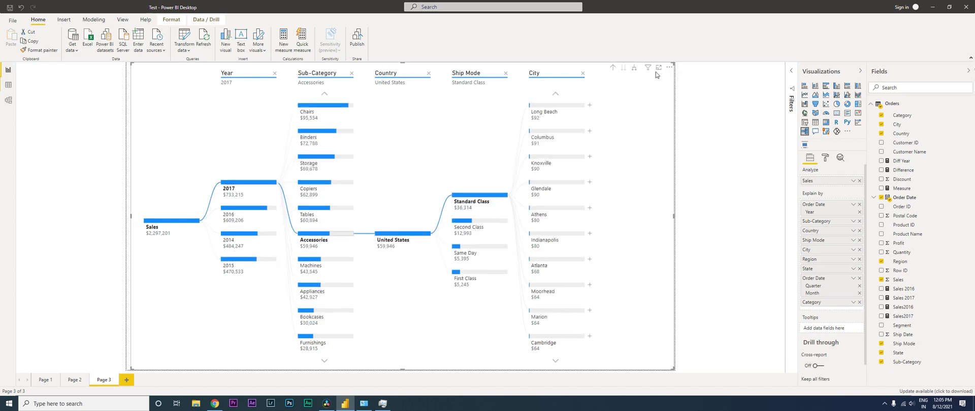
pyautogui.click(670, 67)
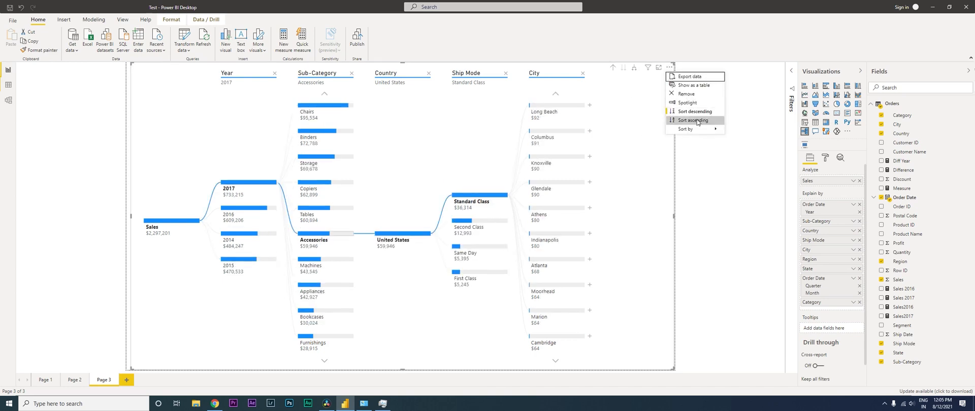
pyautogui.click(692, 120)
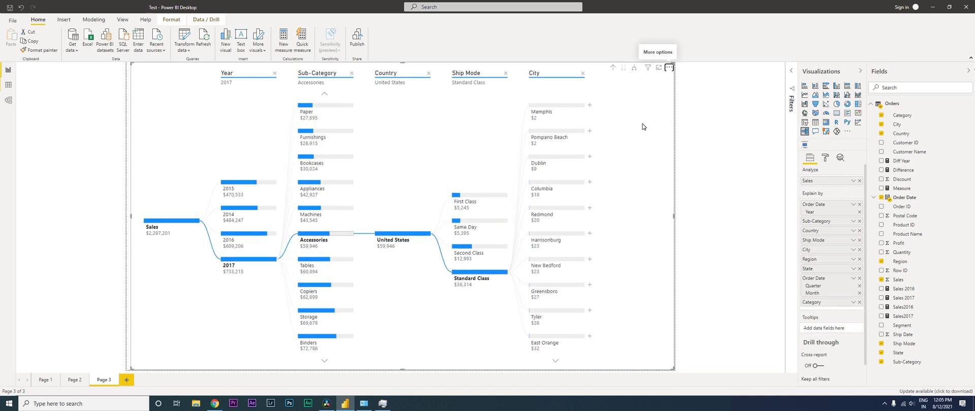
pyautogui.moveTo(688, 120)
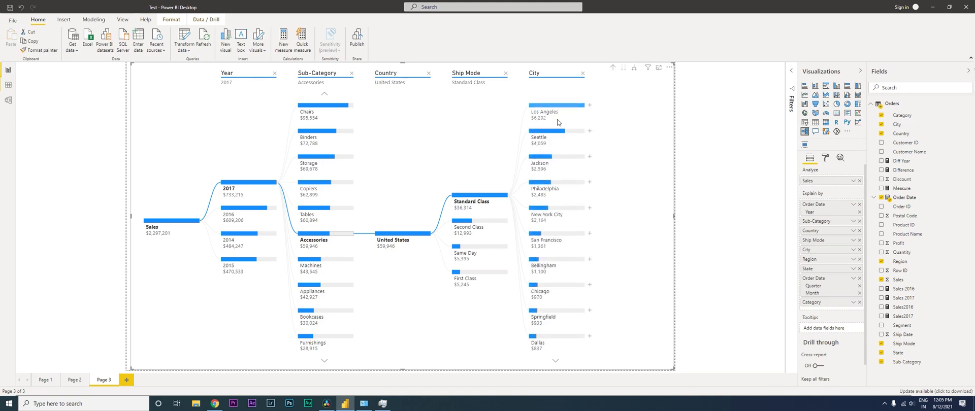
pyautogui.moveTo(547, 111)
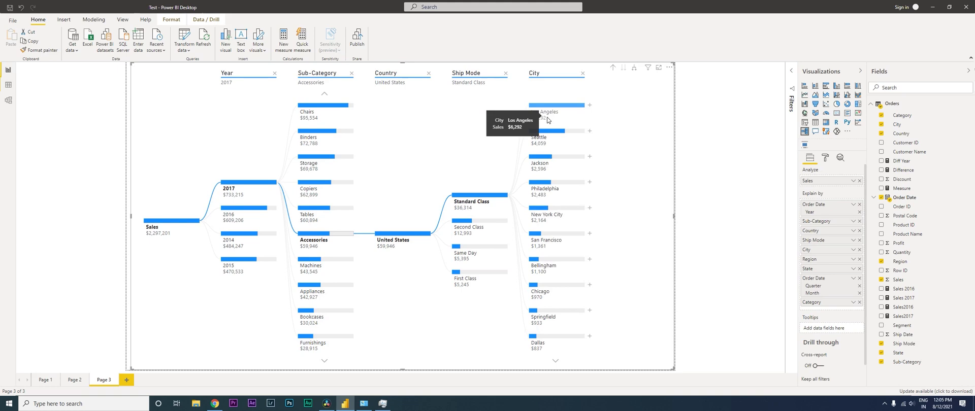
pyautogui.moveTo(654, 152)
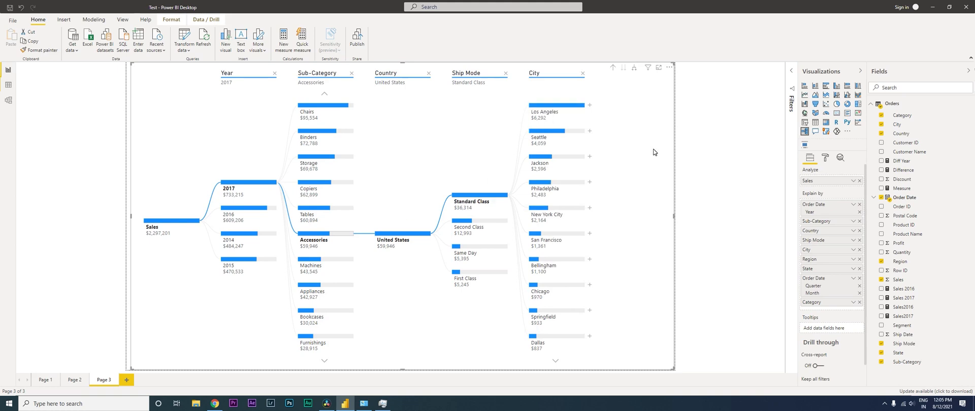